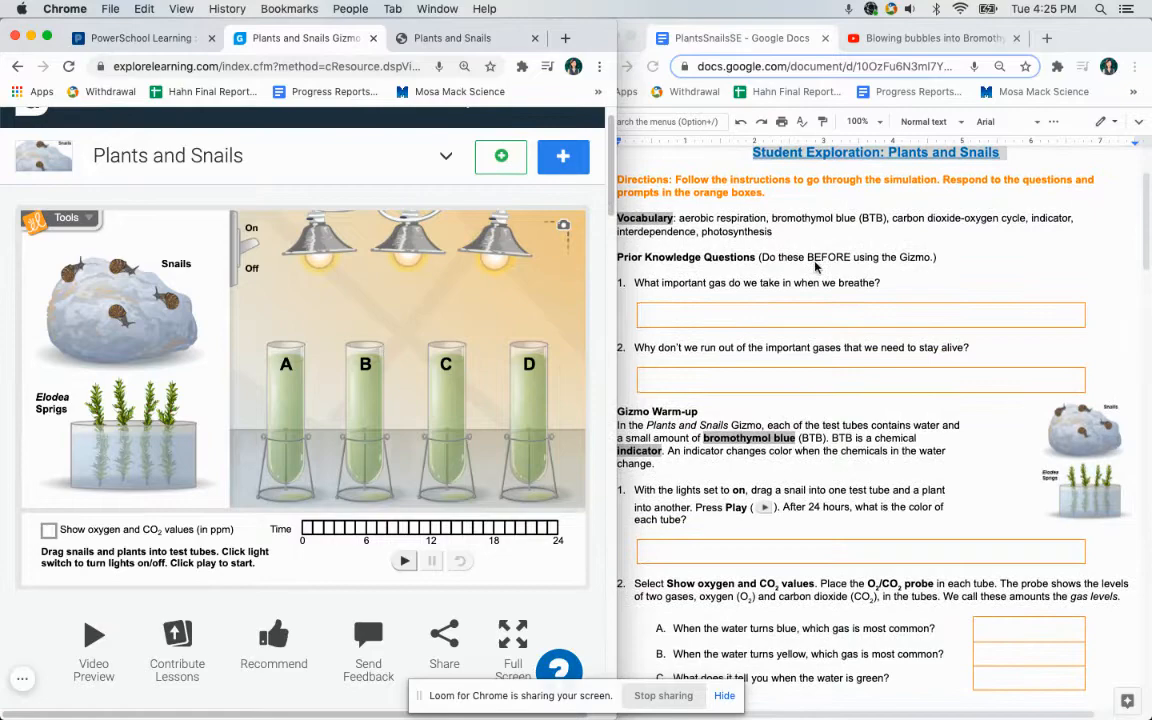
- Scroll the worksheet down to the Gizmo Warm-up questions
{"action": "scroll", "scroll_direction": "down", "scroll_amount": 3}
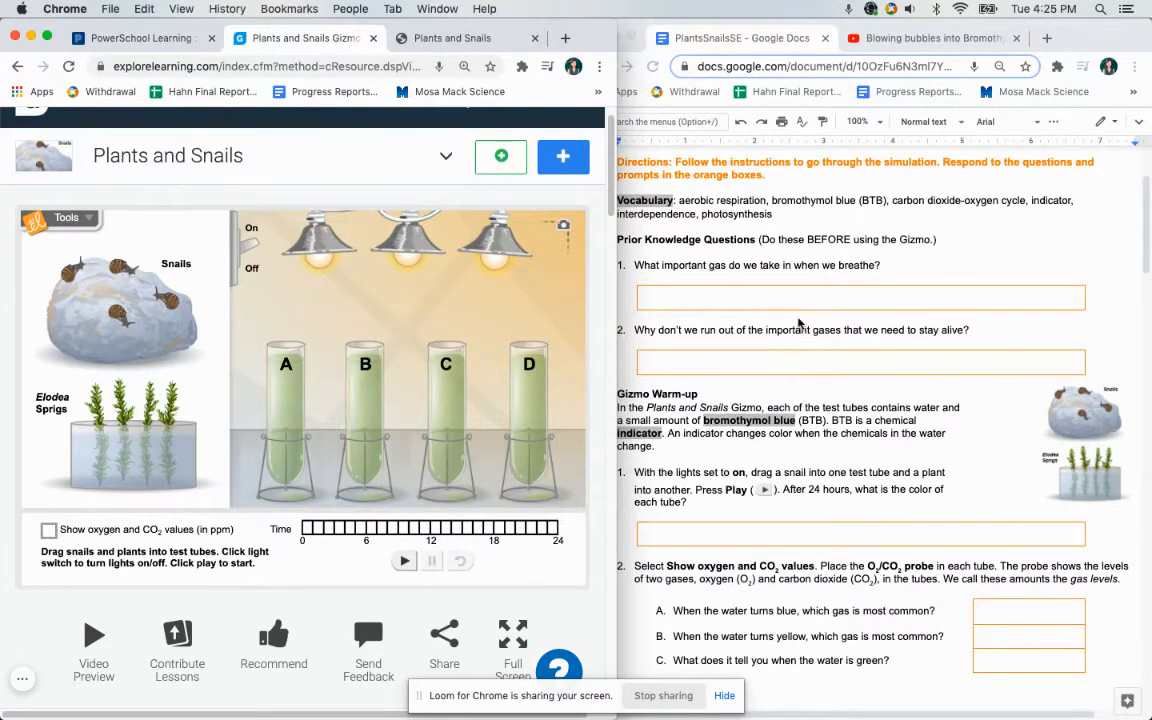
{"action": "scroll", "scroll_direction": "down", "scroll_amount": 3}
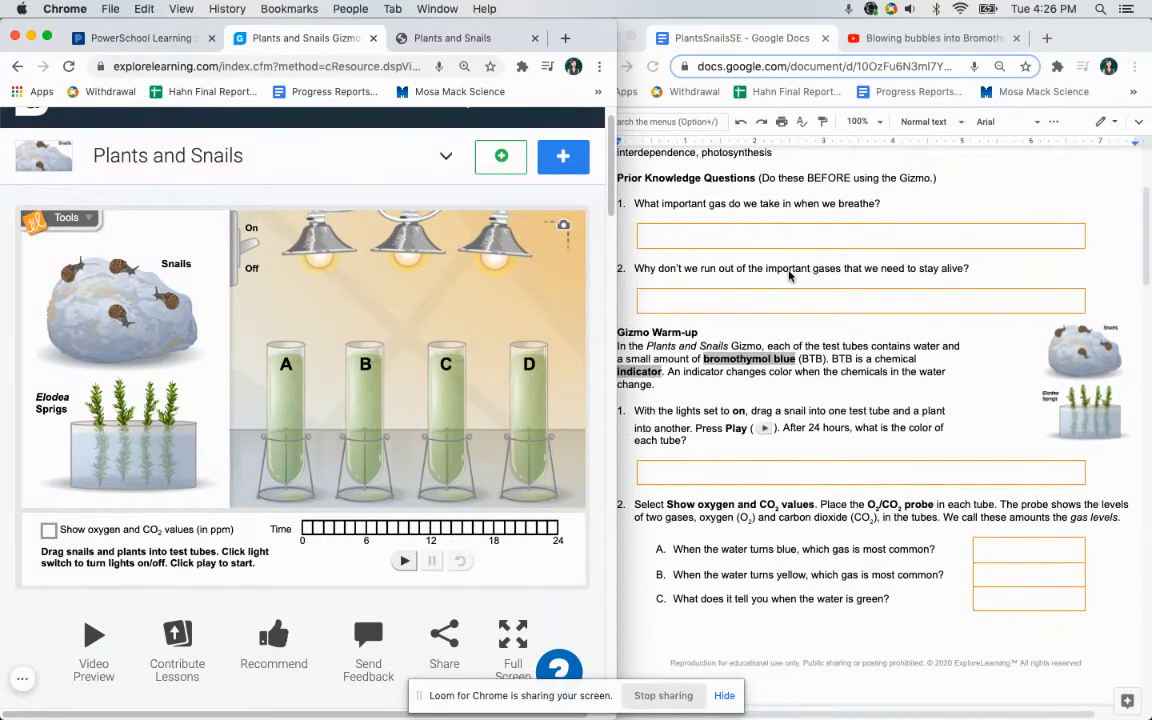
{"action": "scroll", "scroll_direction": "down", "scroll_amount": 3}
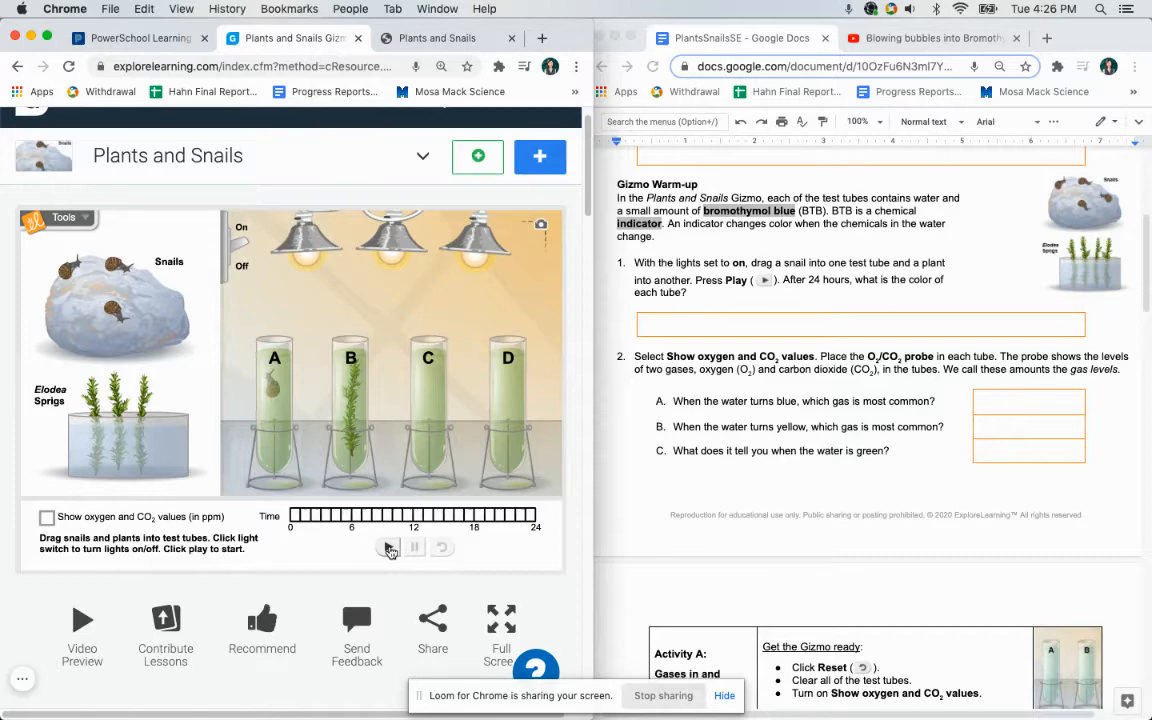
- Play the 24-hour run so the snail tube turns yellow and the plant tube blue
{"action": "left_click", "coordinate": [388, 548]}
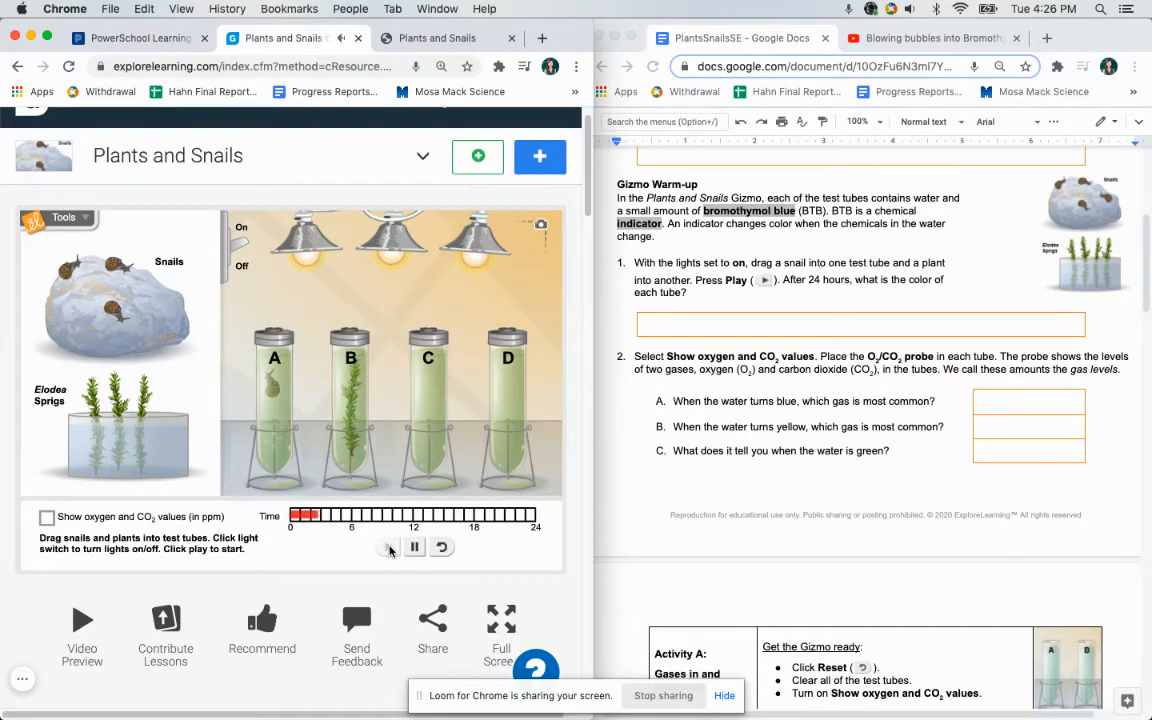
{"action": "left_click", "coordinate": [388, 548]}
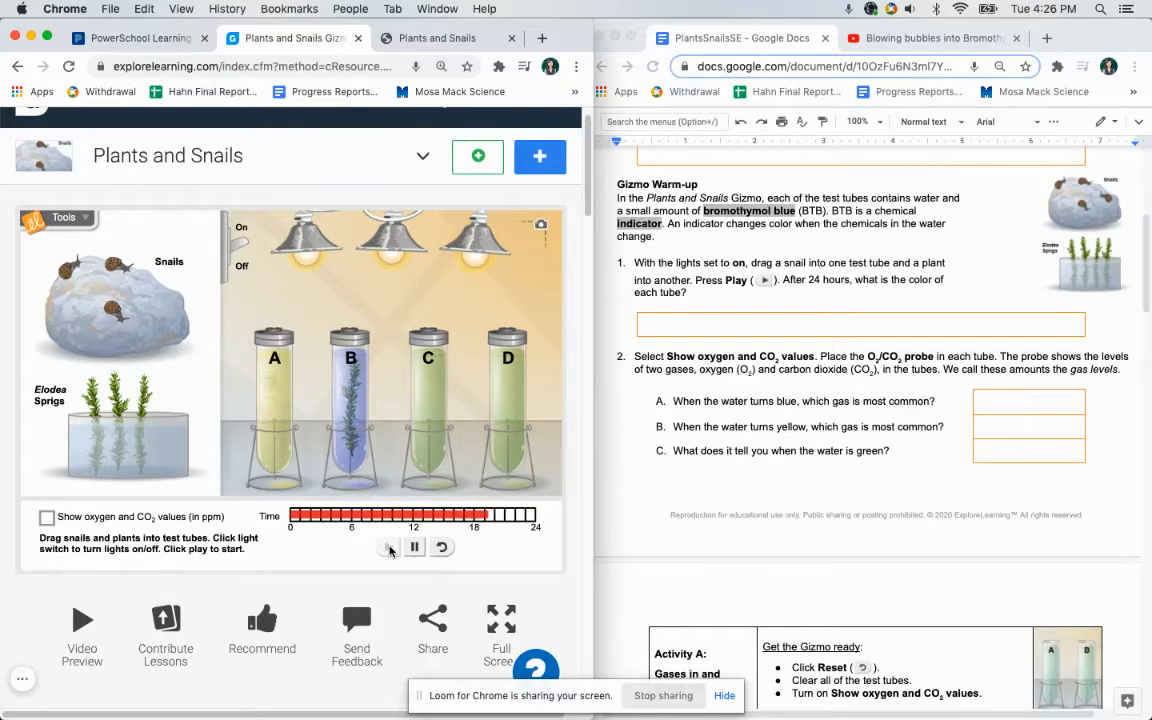
{"action": "left_click", "coordinate": [388, 546]}
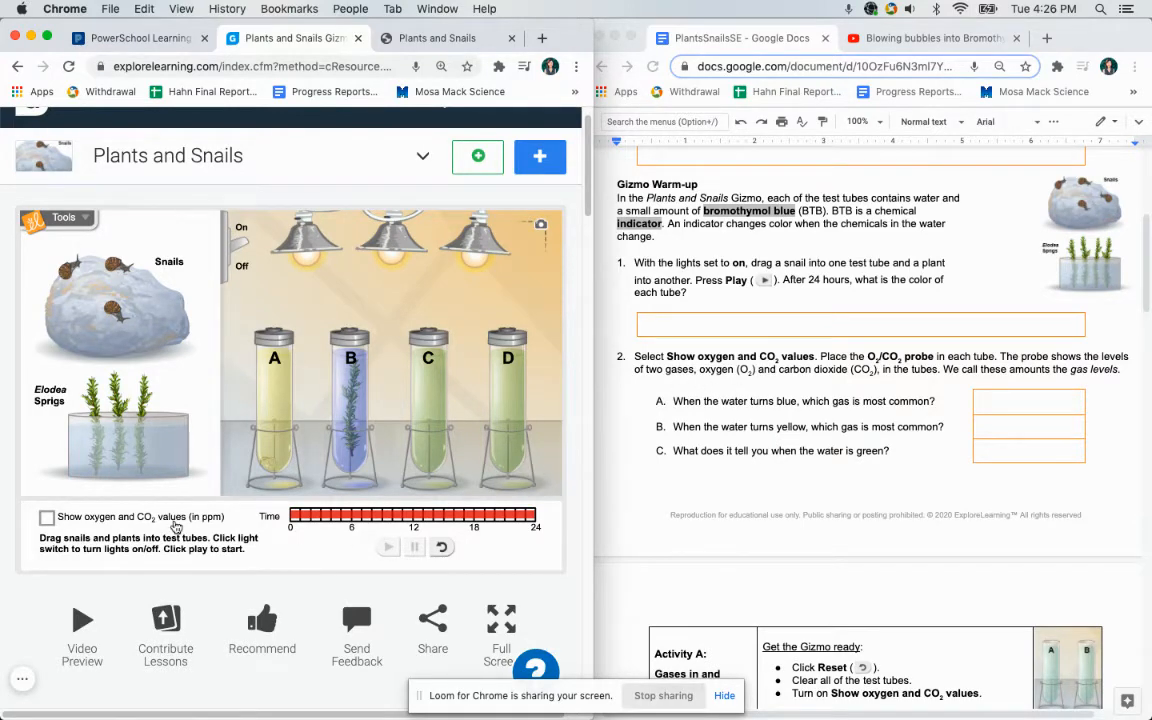
- Enable Show oxygen and CO2 values for the test tubes
{"action": "left_click", "coordinate": [46, 516]}
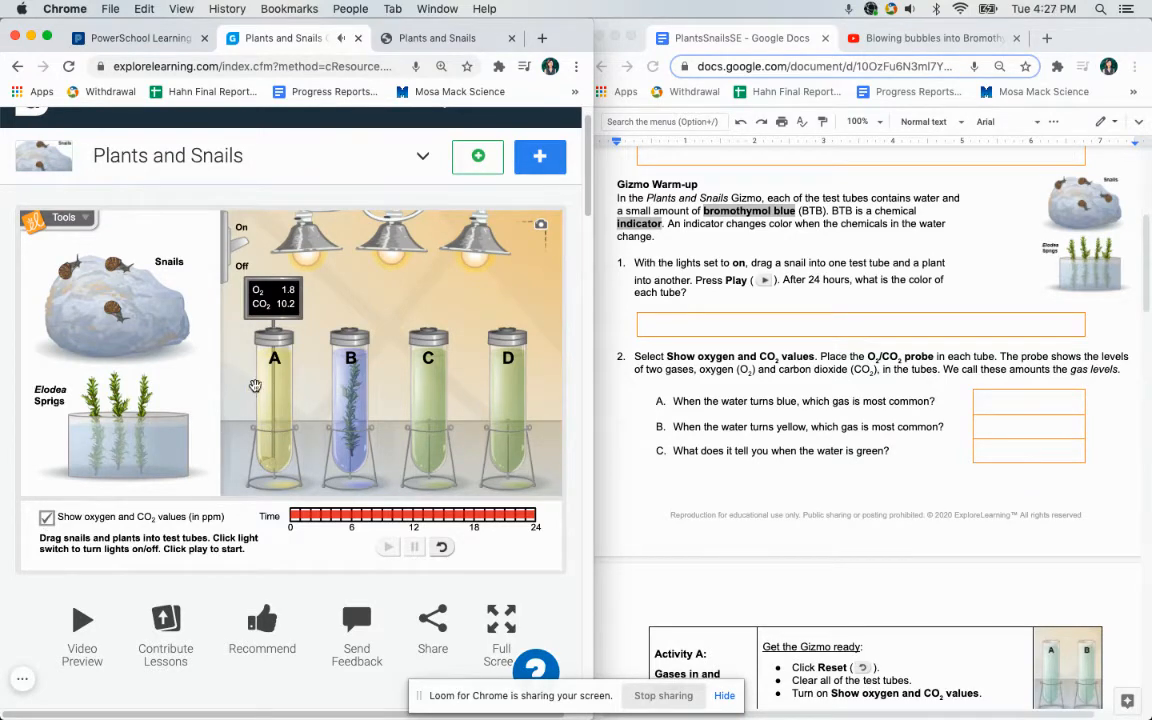
{"action": "mouse_move", "coordinate": [284, 414]}
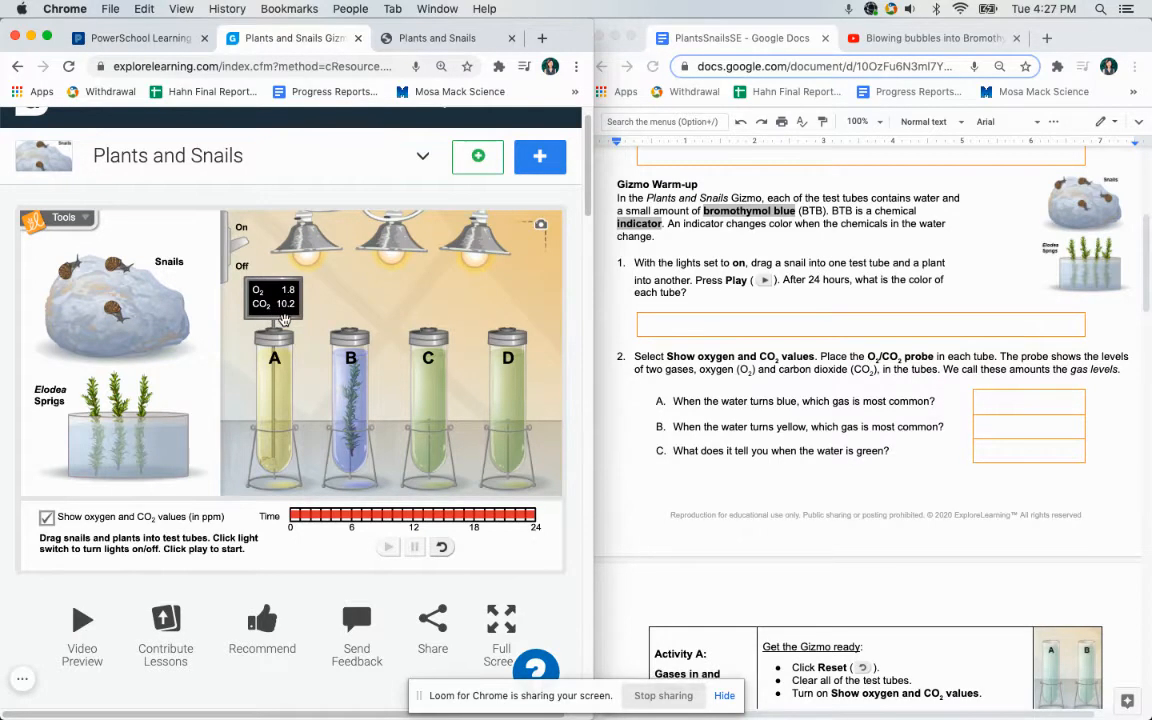
{"action": "mouse_move", "coordinate": [288, 448]}
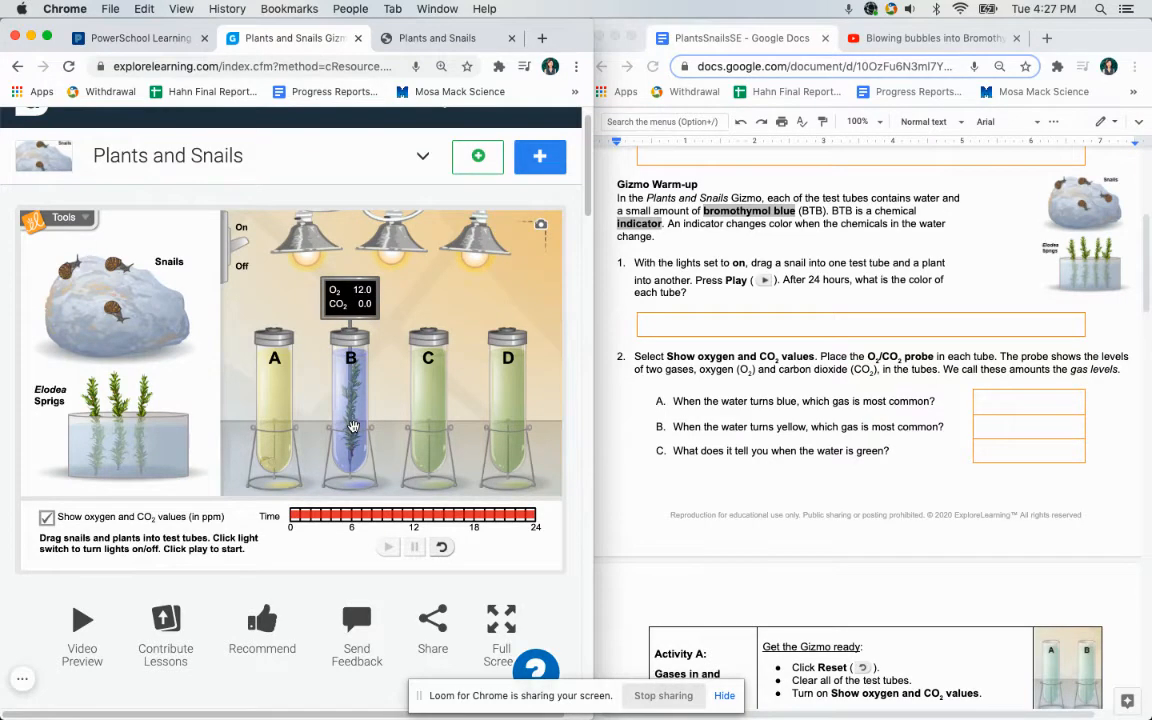
{"action": "mouse_move", "coordinate": [368, 298]}
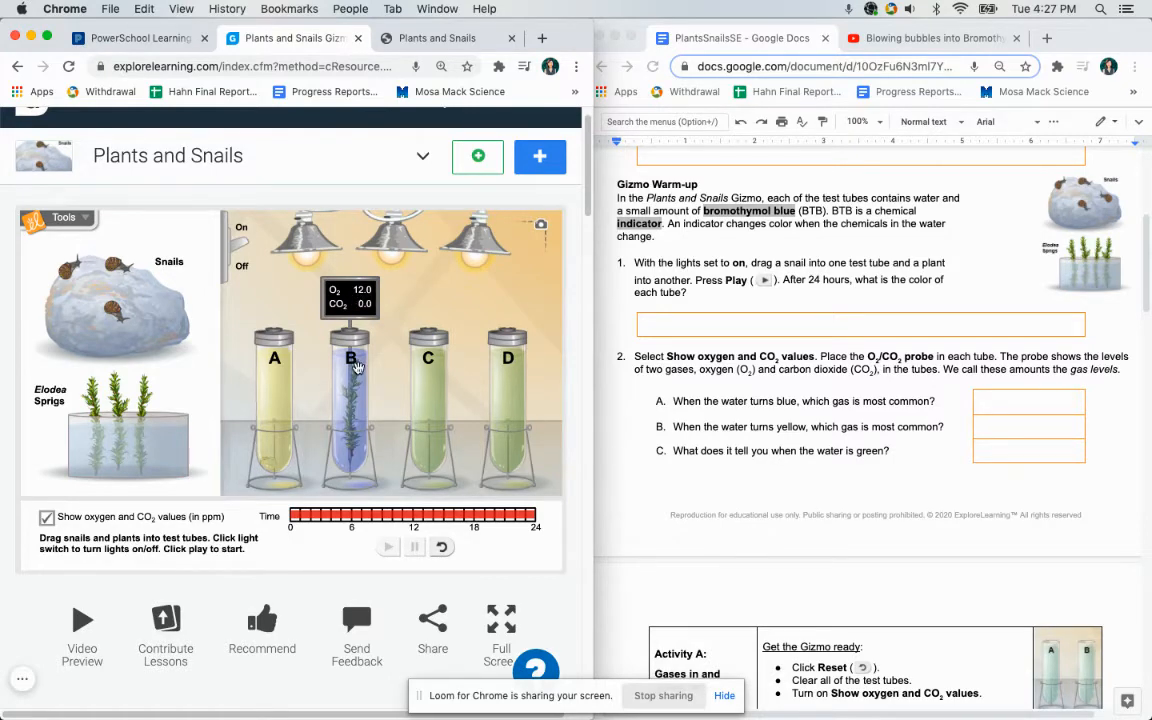
{"action": "mouse_move", "coordinate": [364, 302]}
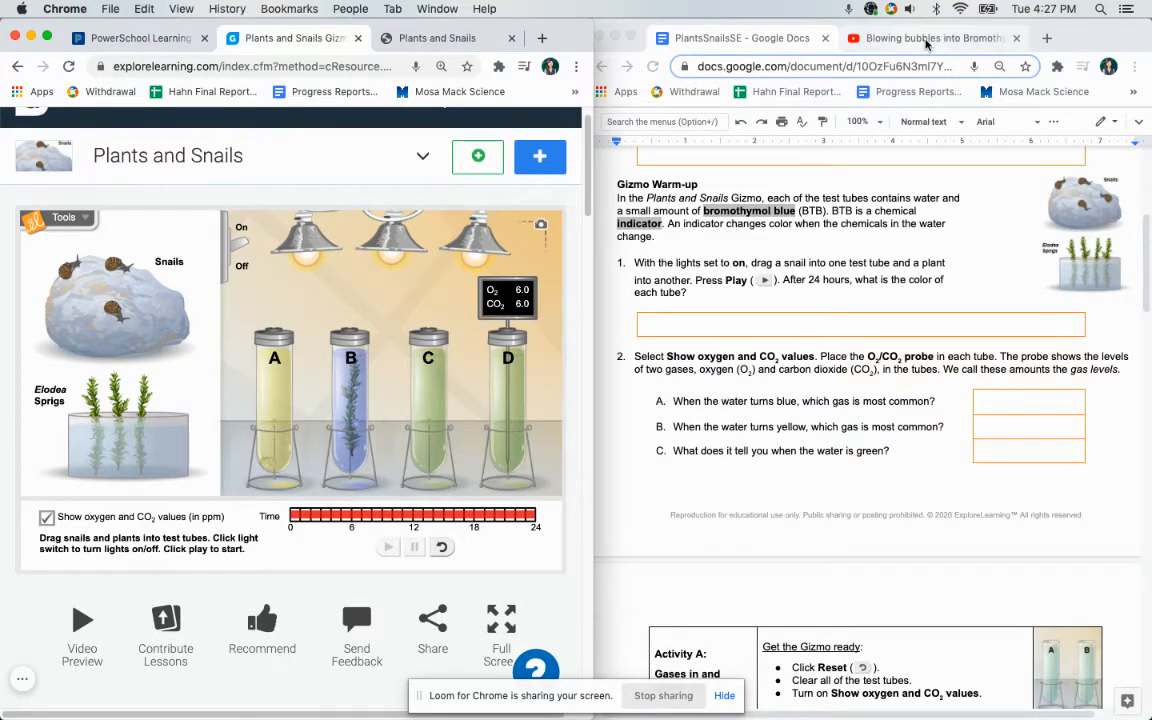
{"action": "mouse_move", "coordinate": [930, 38]}
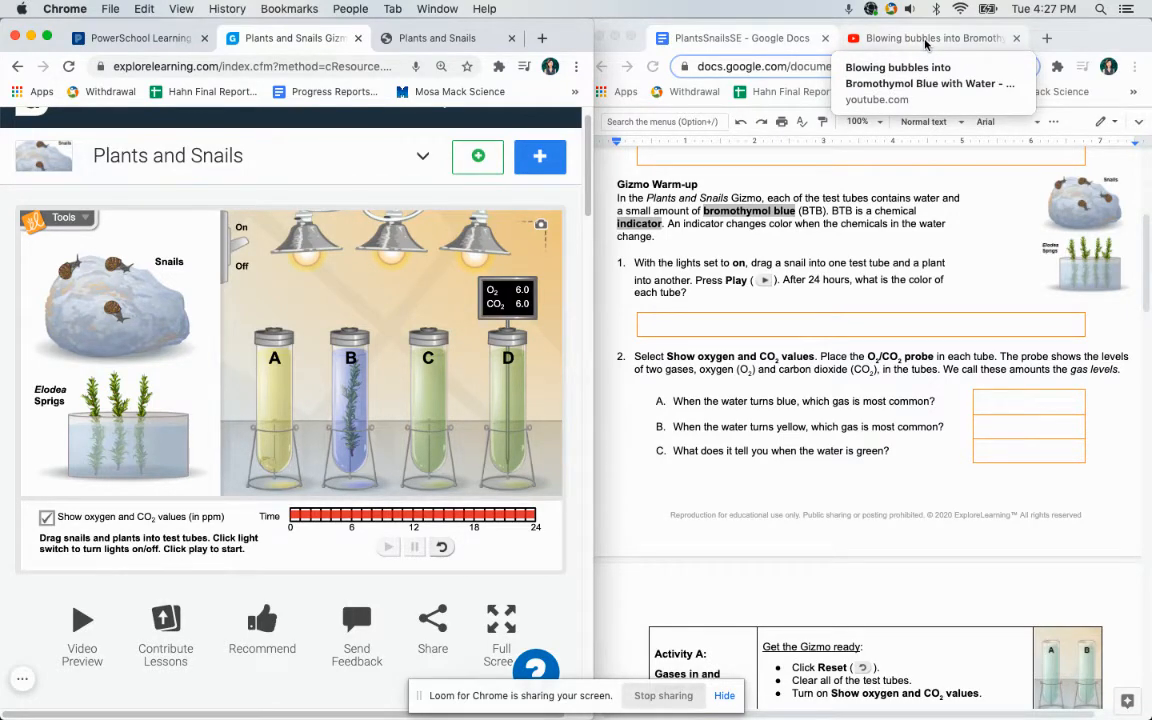
- Switch to the YouTube tab and play the bromothymol blue bubbles video
{"action": "left_click", "coordinate": [924, 38]}
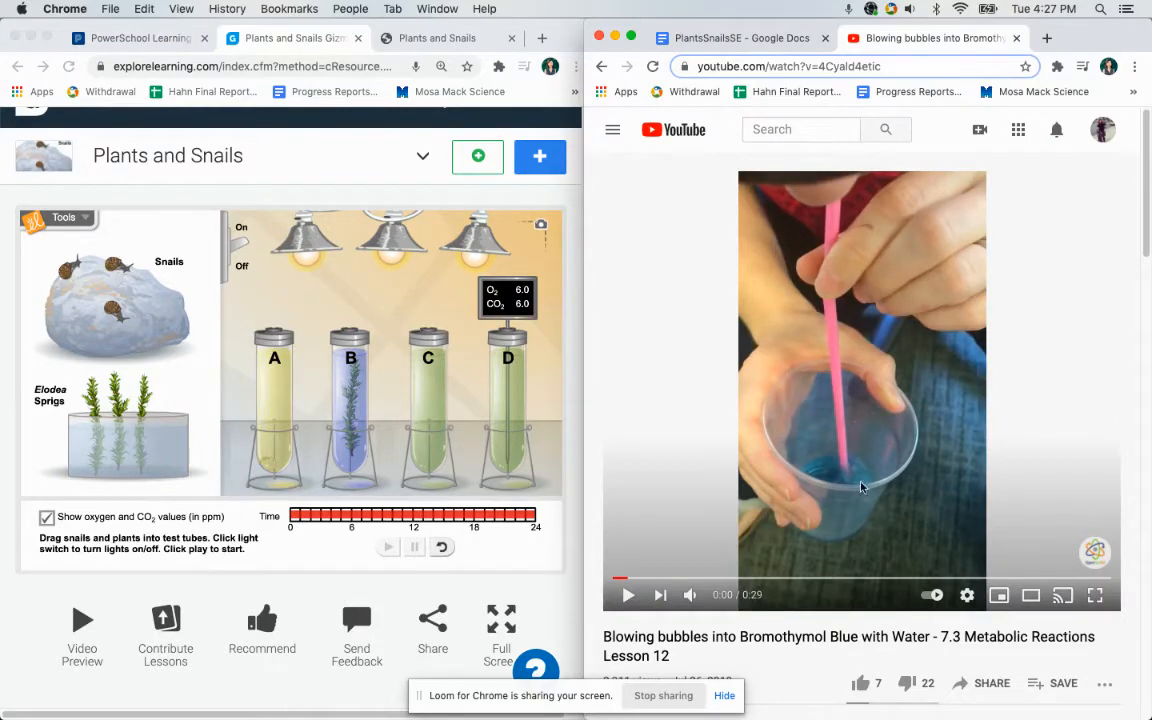
{"action": "mouse_move", "coordinate": [856, 500]}
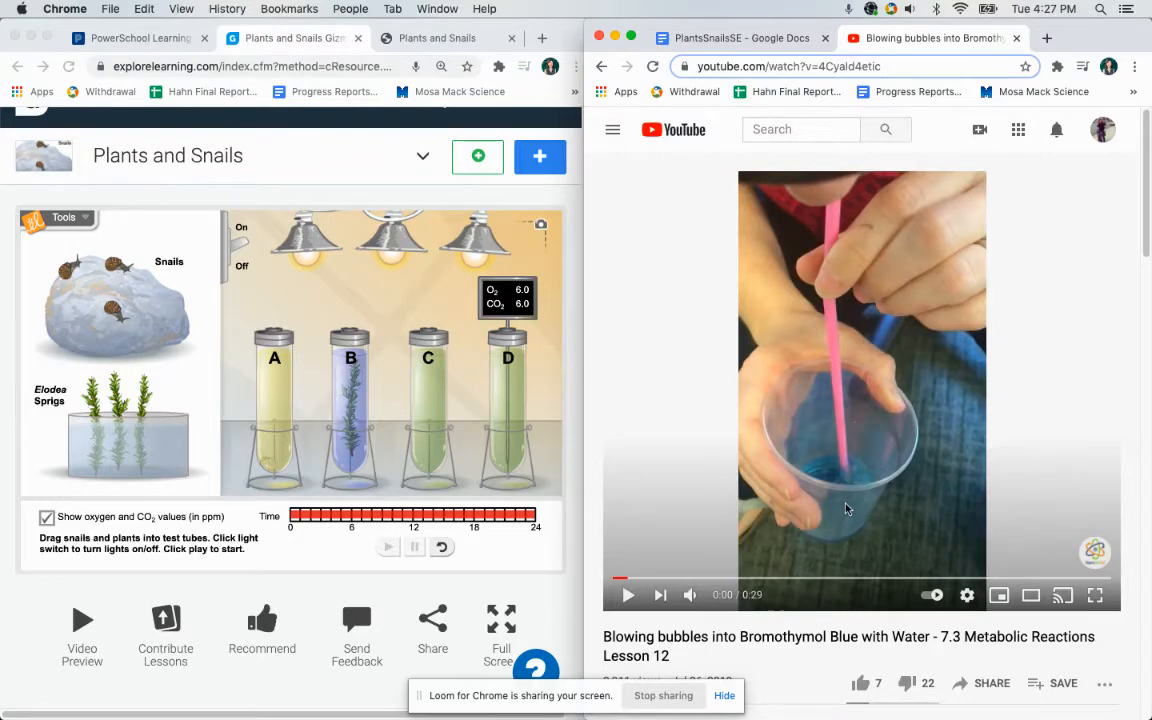
{"action": "mouse_move", "coordinate": [628, 596]}
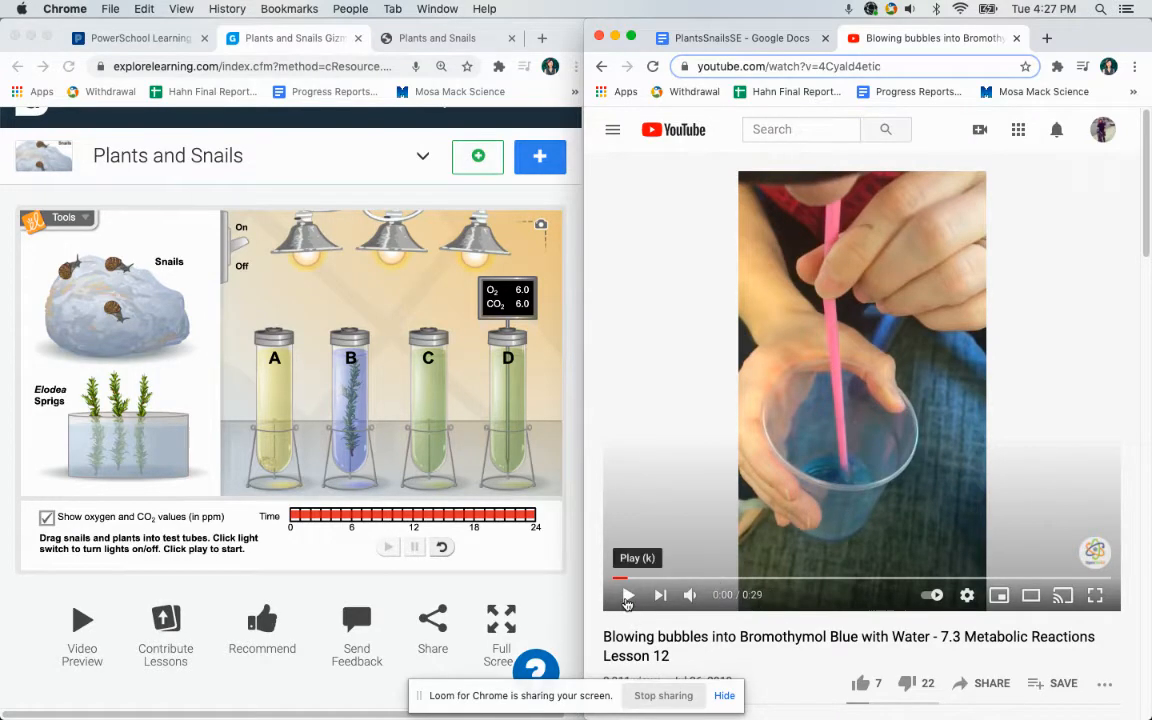
{"action": "left_click", "coordinate": [628, 594]}
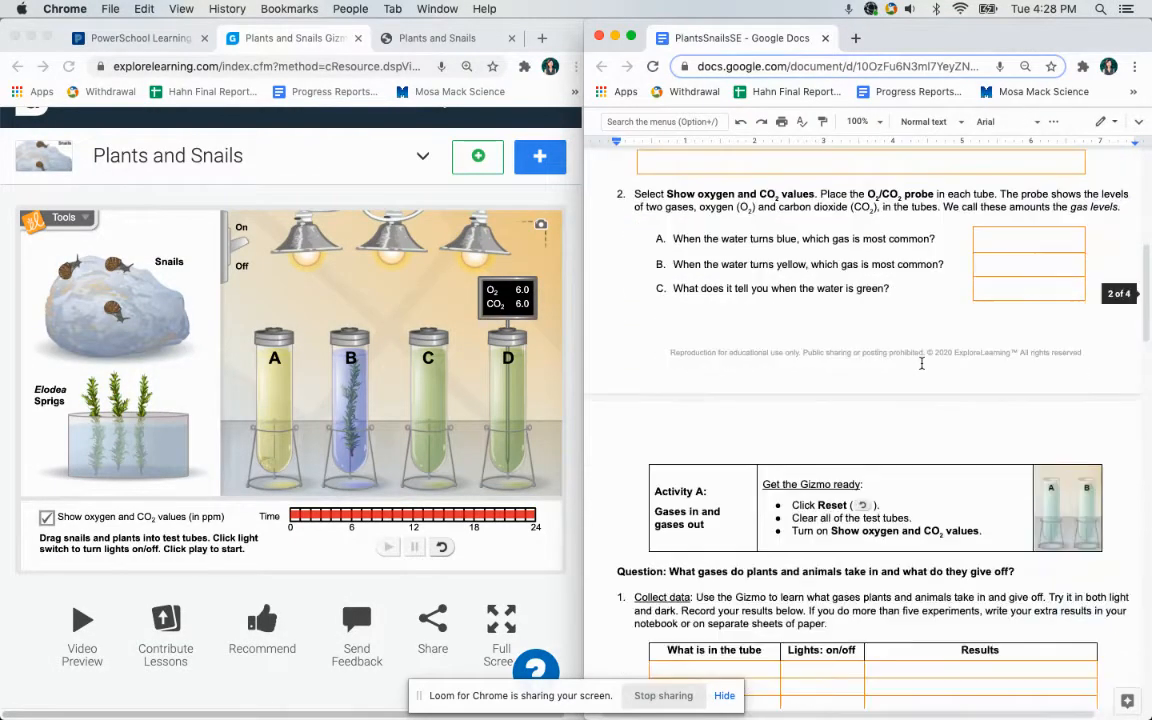
- Reset the experiment to time zero with the gas value readings shown
{"action": "scroll", "scroll_direction": "down", "scroll_amount": 3}
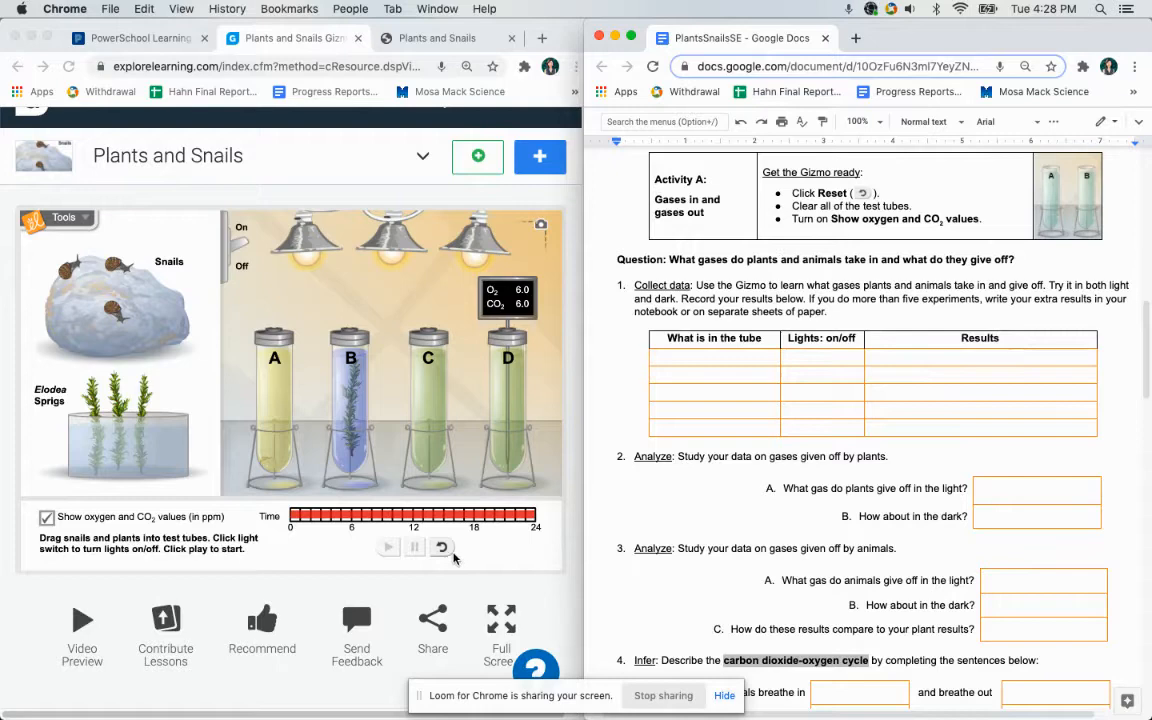
{"action": "left_click", "coordinate": [440, 548]}
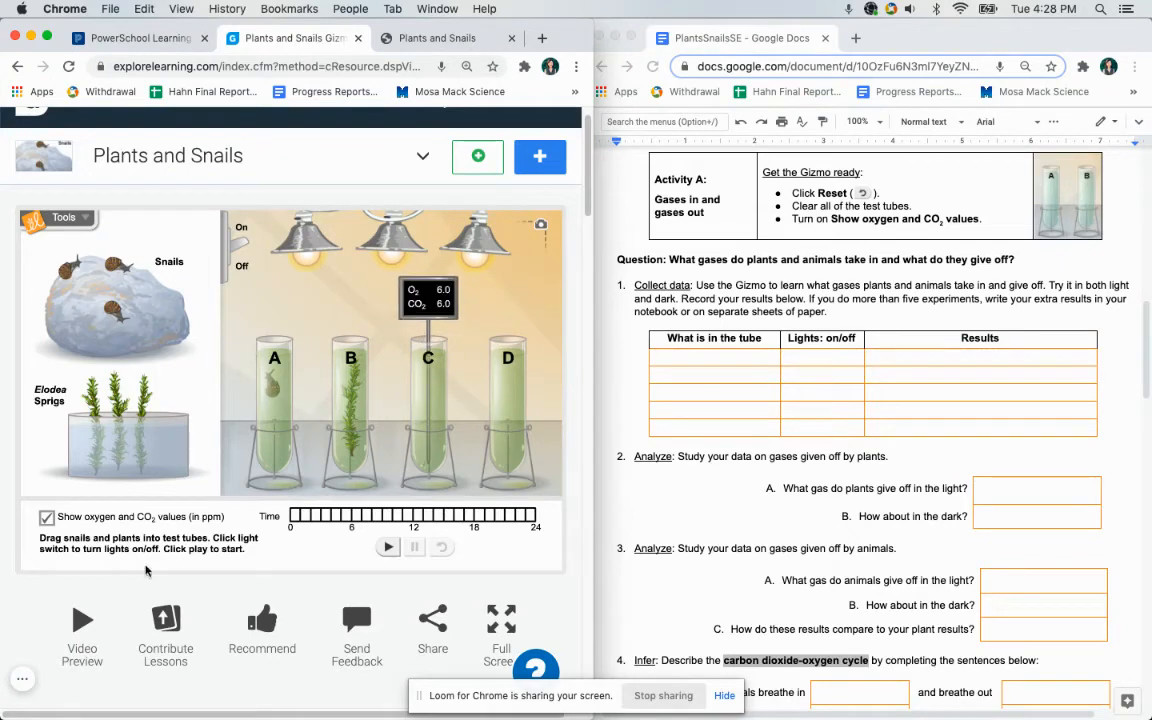
{"action": "left_click", "coordinate": [46, 516]}
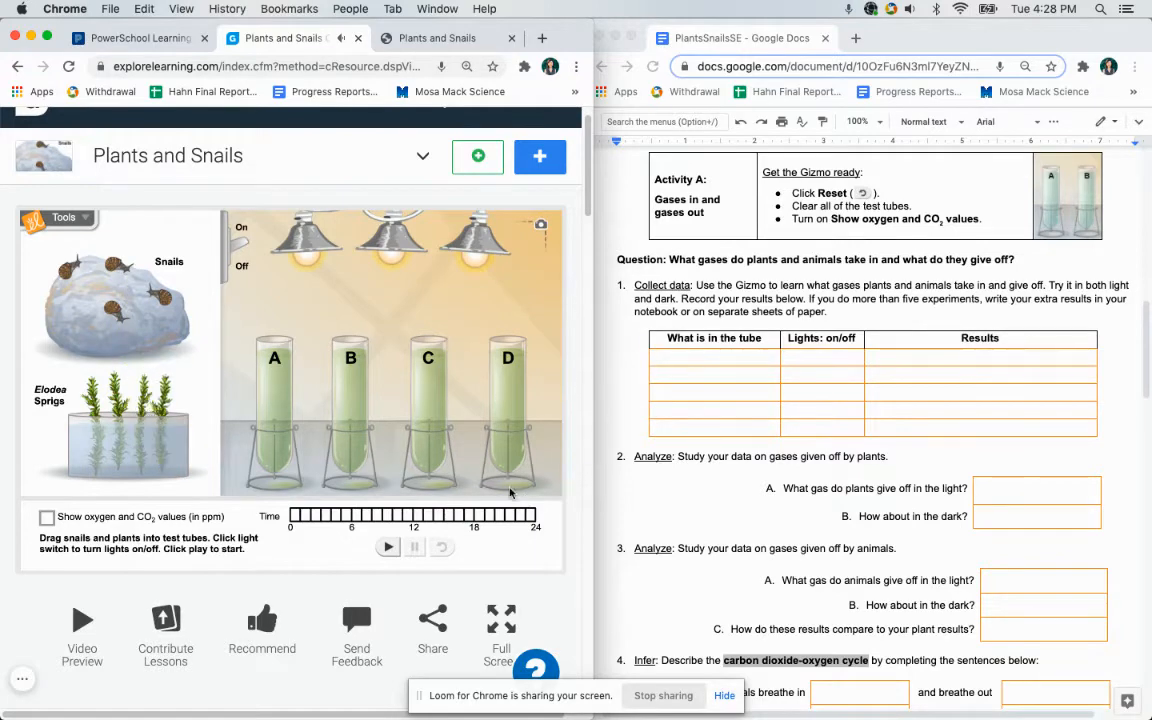
{"action": "mouse_move", "coordinate": [492, 428]}
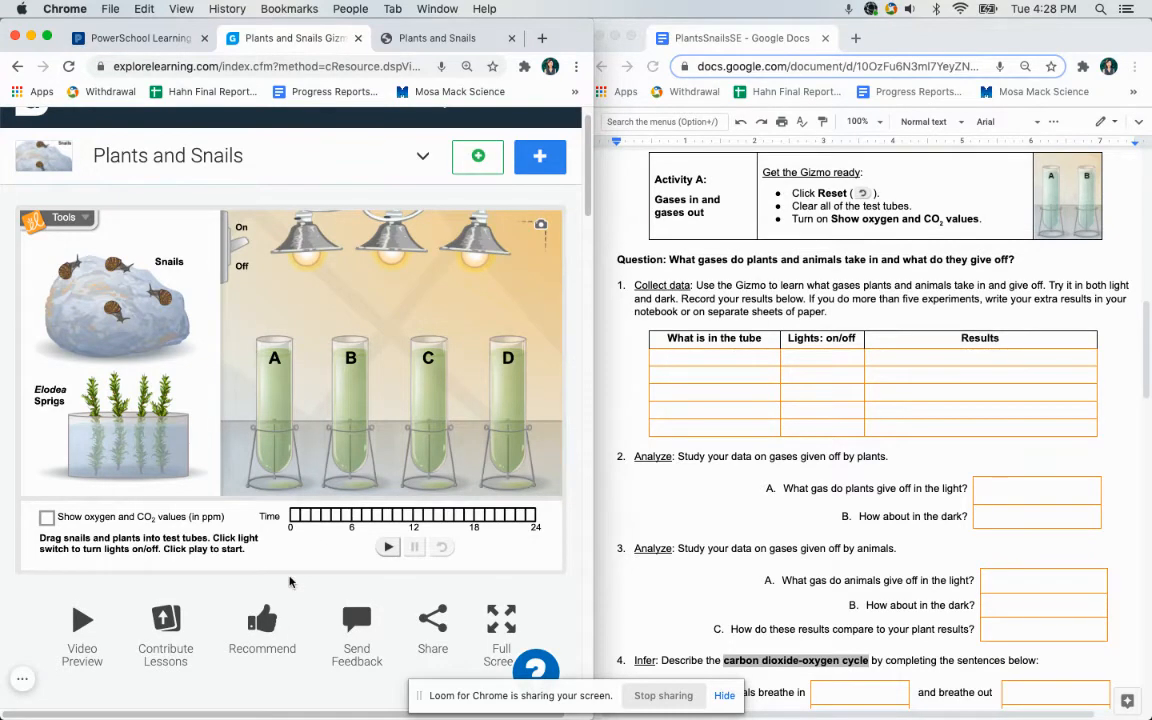
{"action": "left_click", "coordinate": [46, 516]}
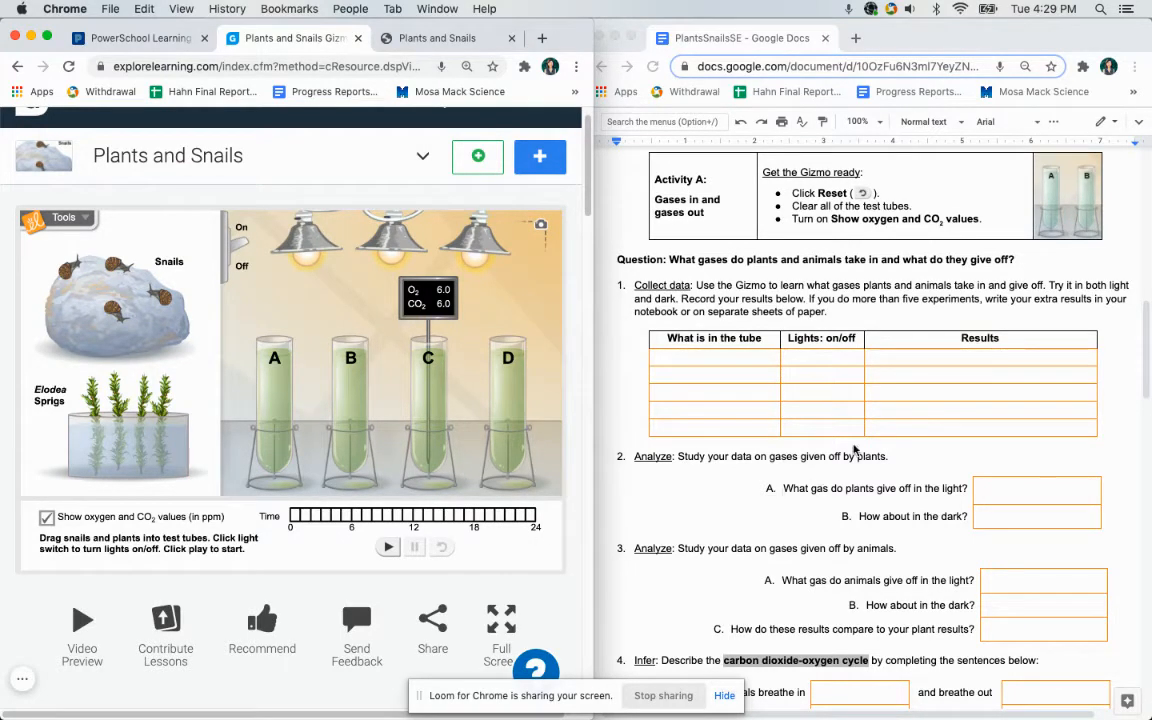
{"action": "mouse_move", "coordinate": [720, 392]}
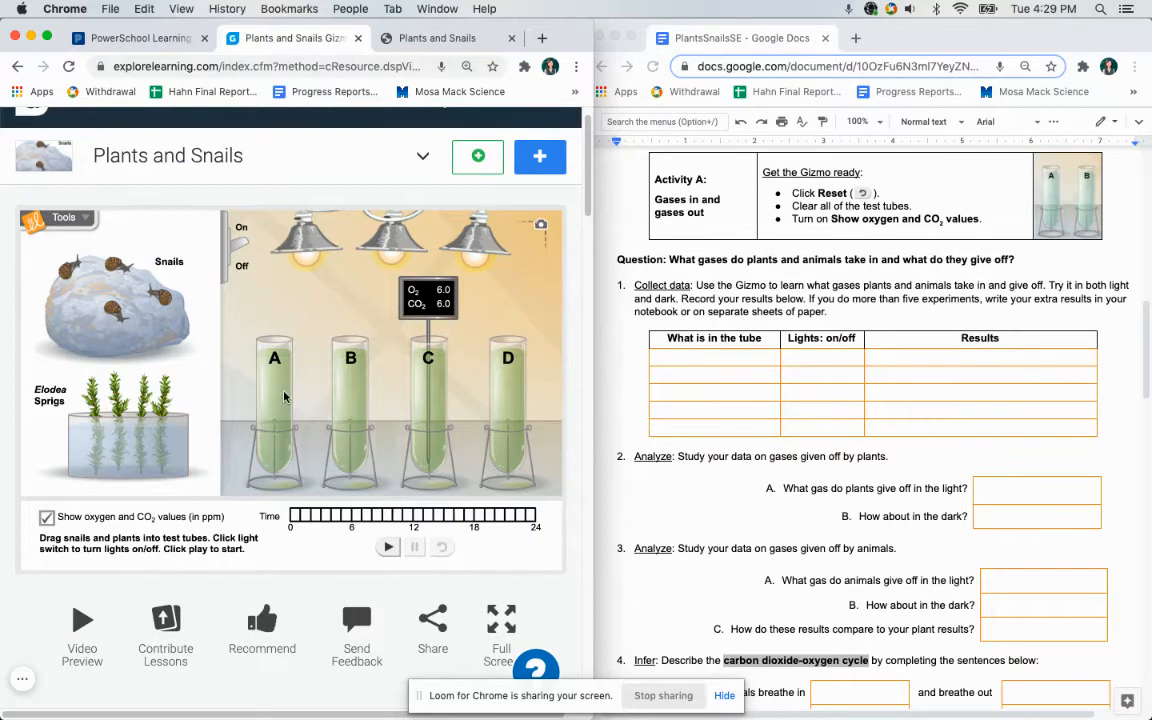
{"action": "mouse_move", "coordinate": [242, 400]}
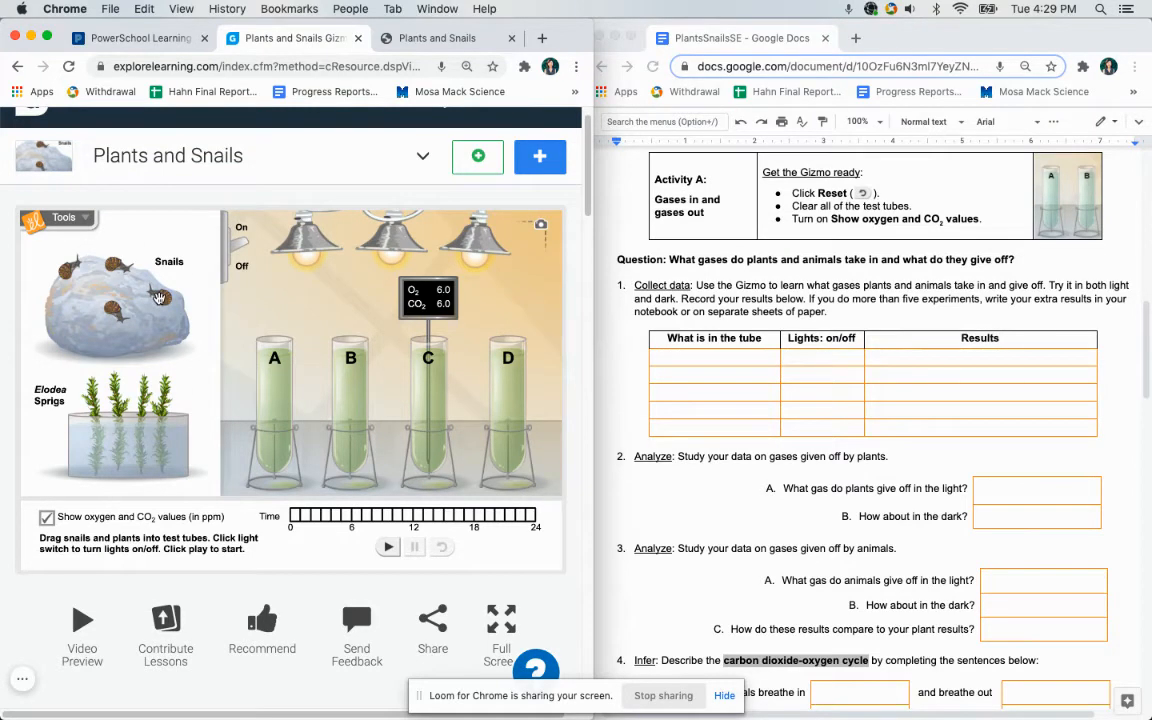
- Place one snail and one Elodea sprig together in tube A
{"action": "left_click_drag", "start_coordinate": [158, 298], "coordinate": [270, 392]}
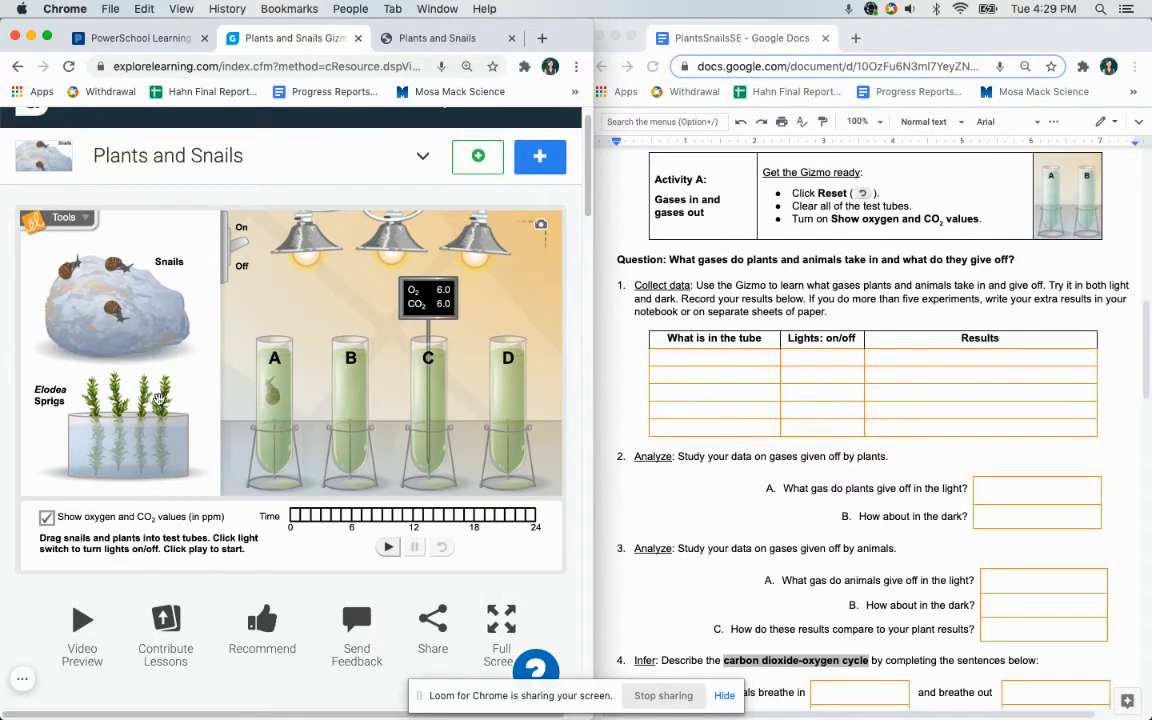
{"action": "left_click_drag", "start_coordinate": [130, 420], "coordinate": [204, 420]}
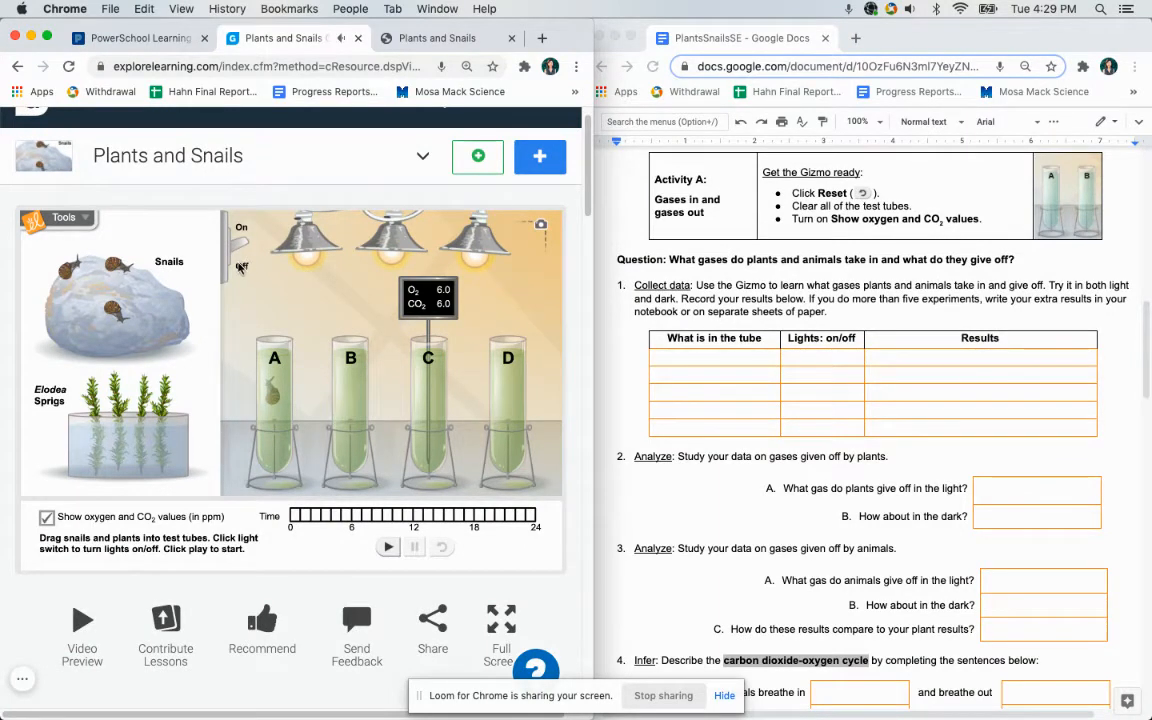
- Turn the lights off and run the 24 hours so tube A turns yellow
{"action": "left_click", "coordinate": [240, 248]}
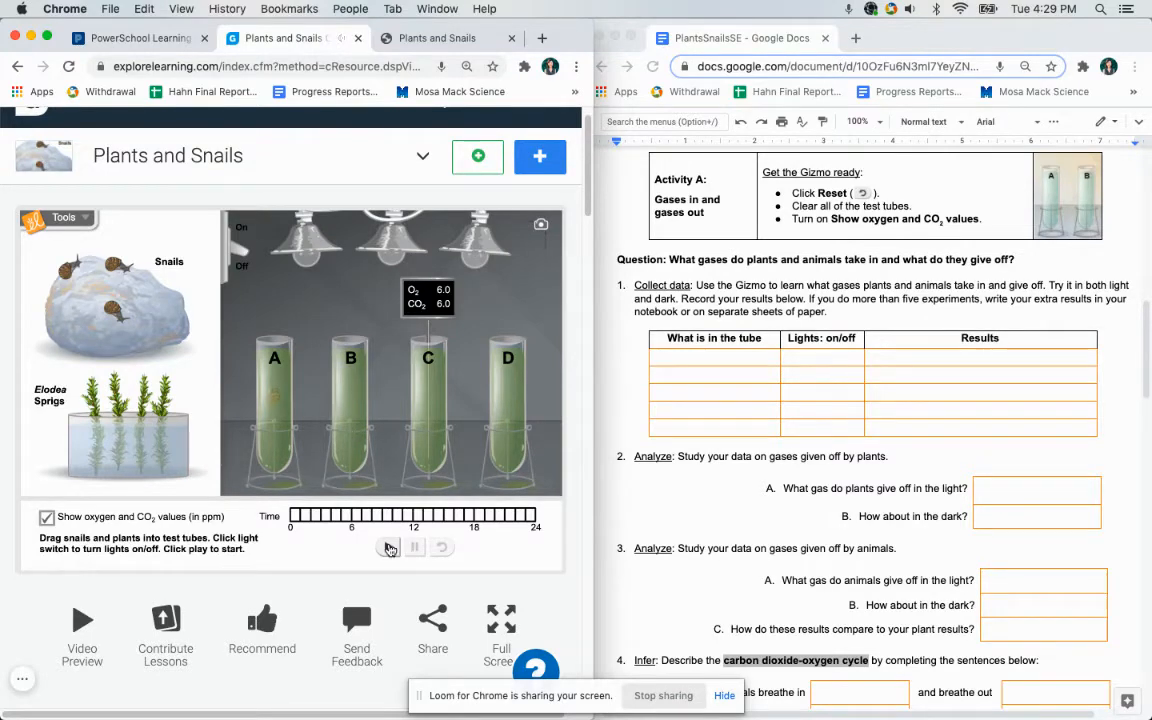
{"action": "left_click", "coordinate": [388, 548]}
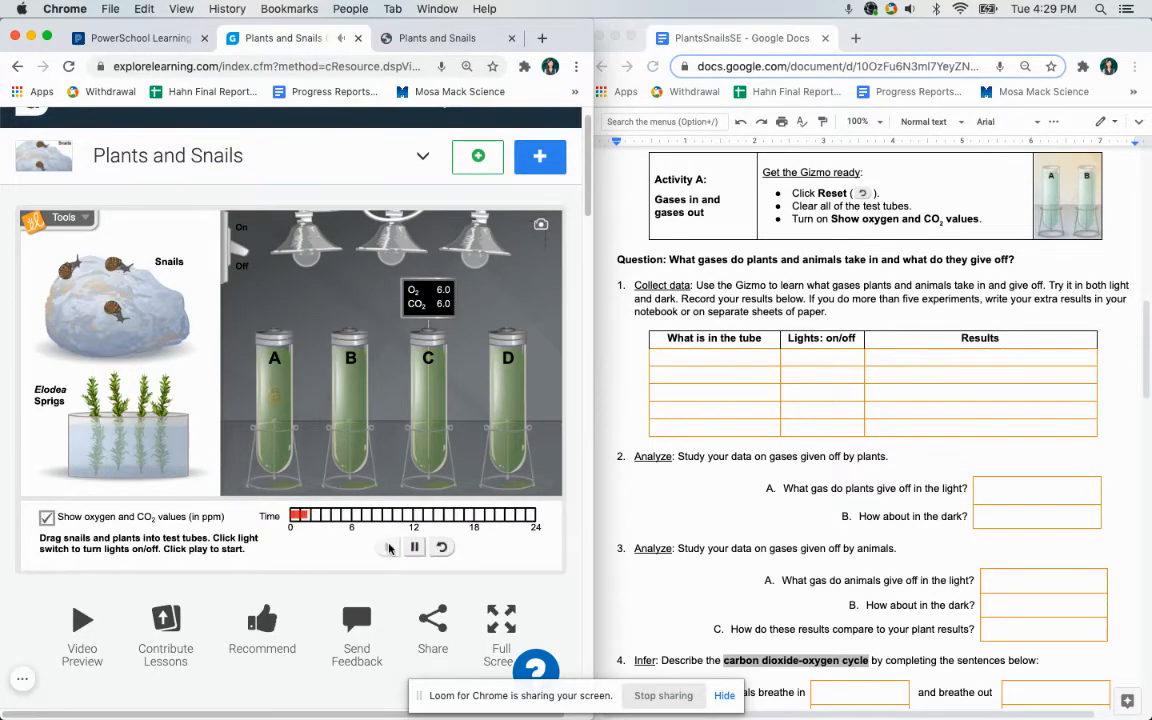
{"action": "left_click", "coordinate": [388, 546]}
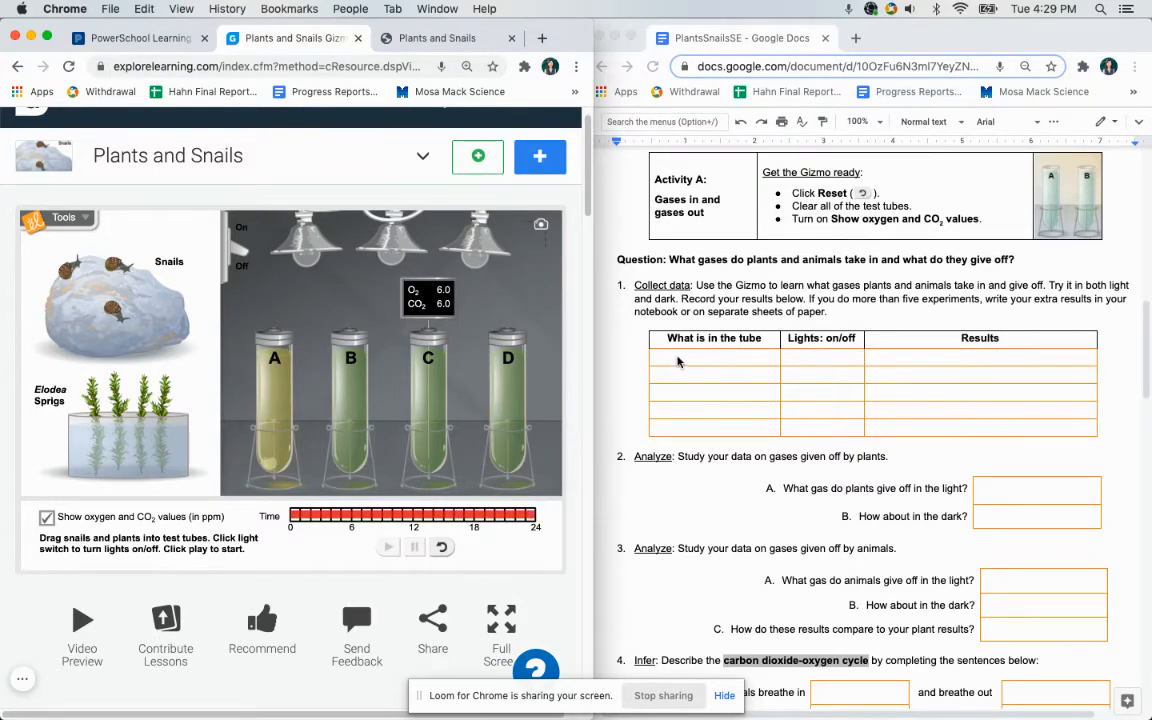
{"action": "left_click", "coordinate": [712, 356]}
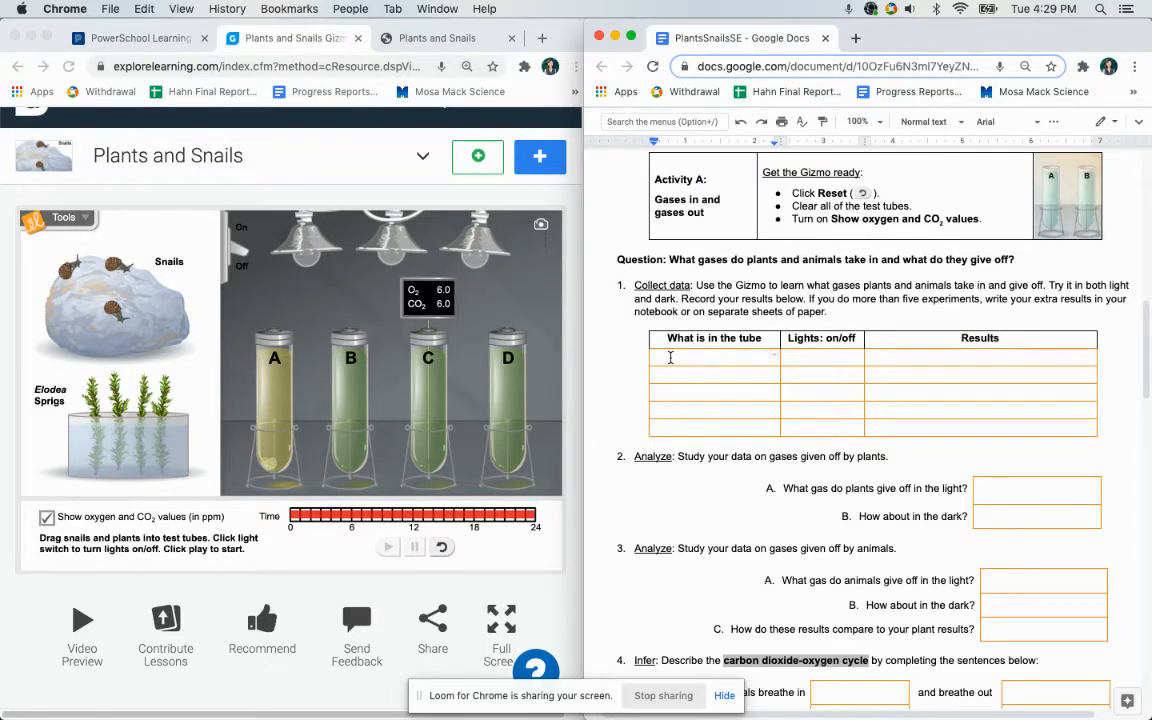
- Fill the first table row with snail, off, and RIP - high CO2, low O2
{"action": "type", "text": "snail"}
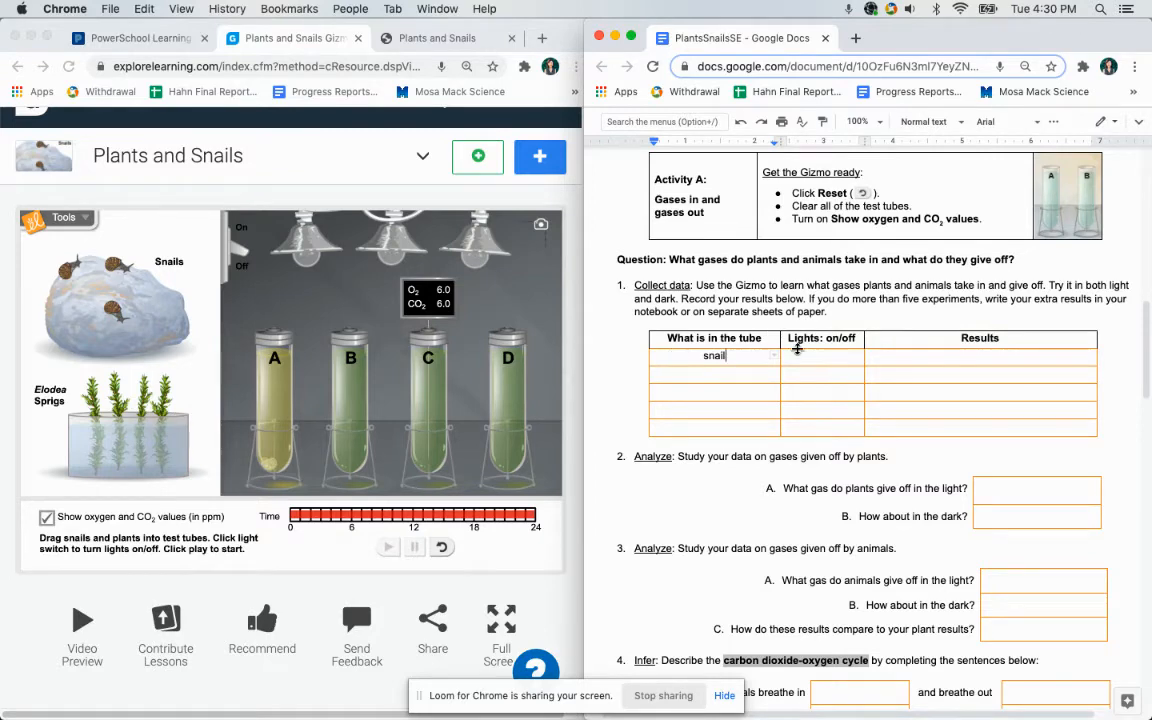
{"action": "type", "text": "o"}
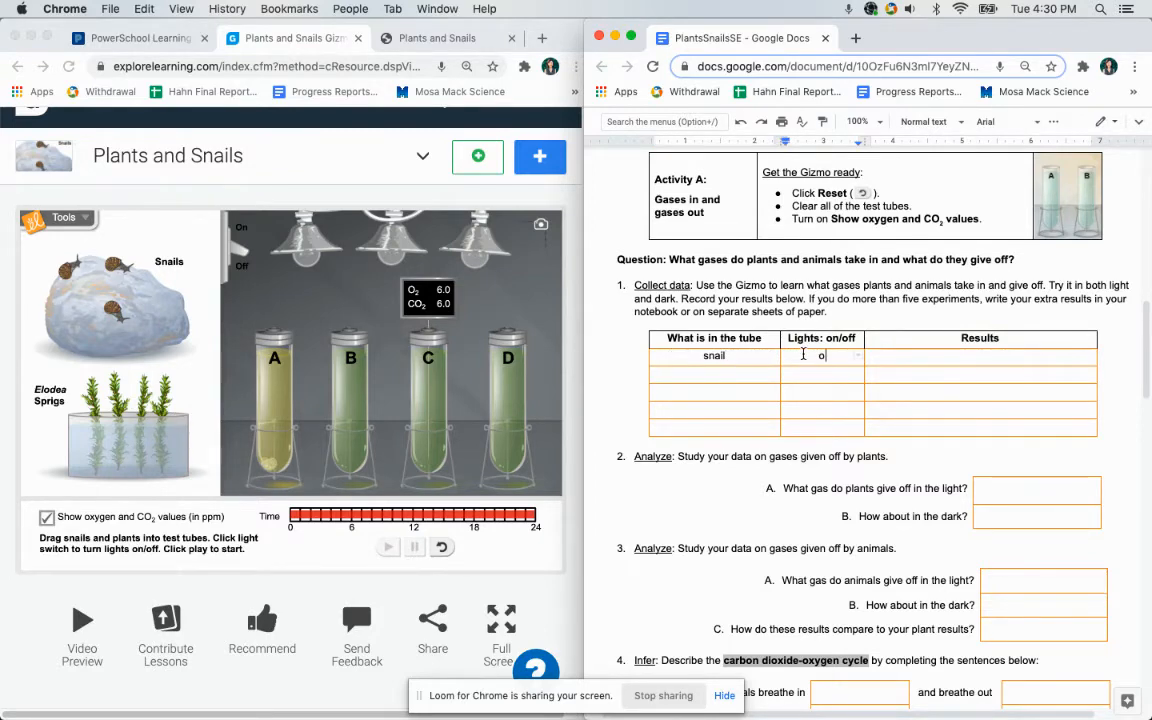
{"action": "type", "text": "ff"}
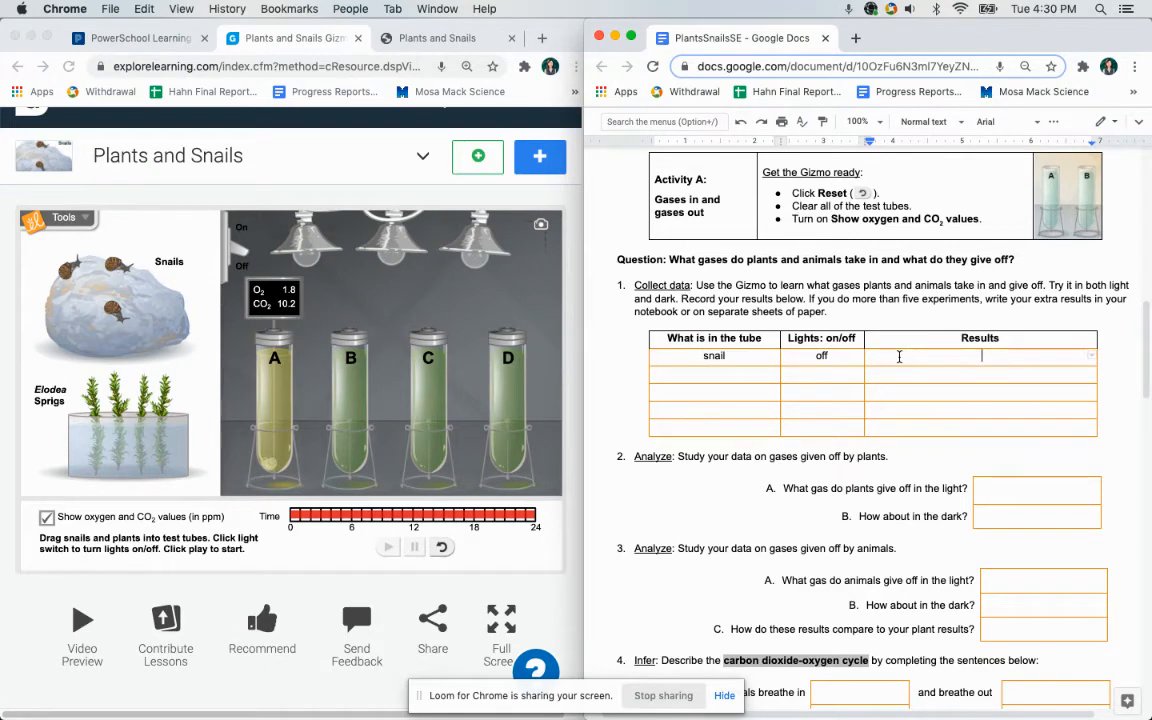
{"action": "type", "text": "RIP - high CO2"}
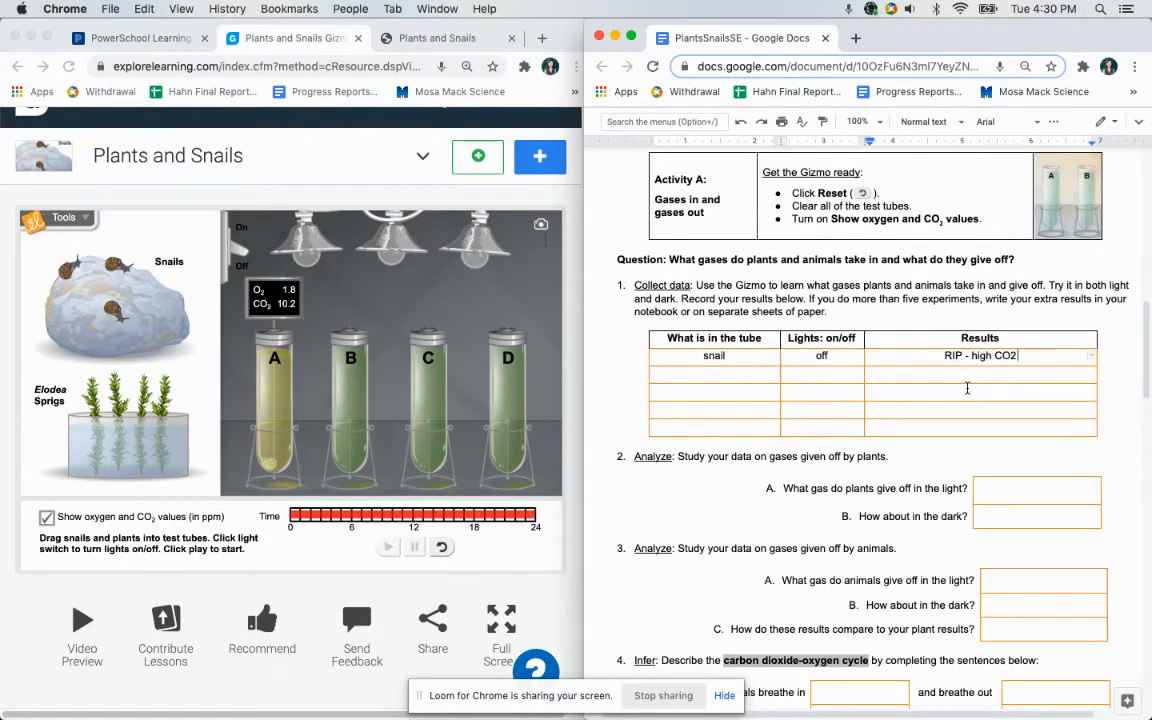
{"action": "type", "text": ", low O2"}
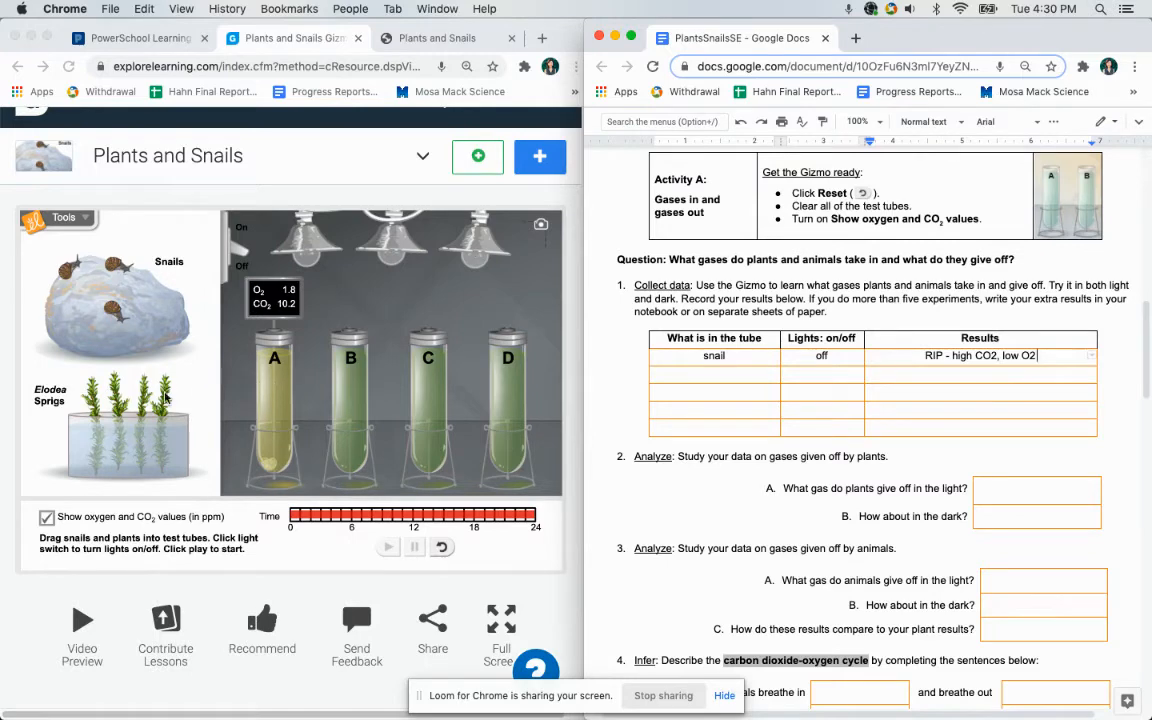
{"action": "mouse_move", "coordinate": [230, 384]}
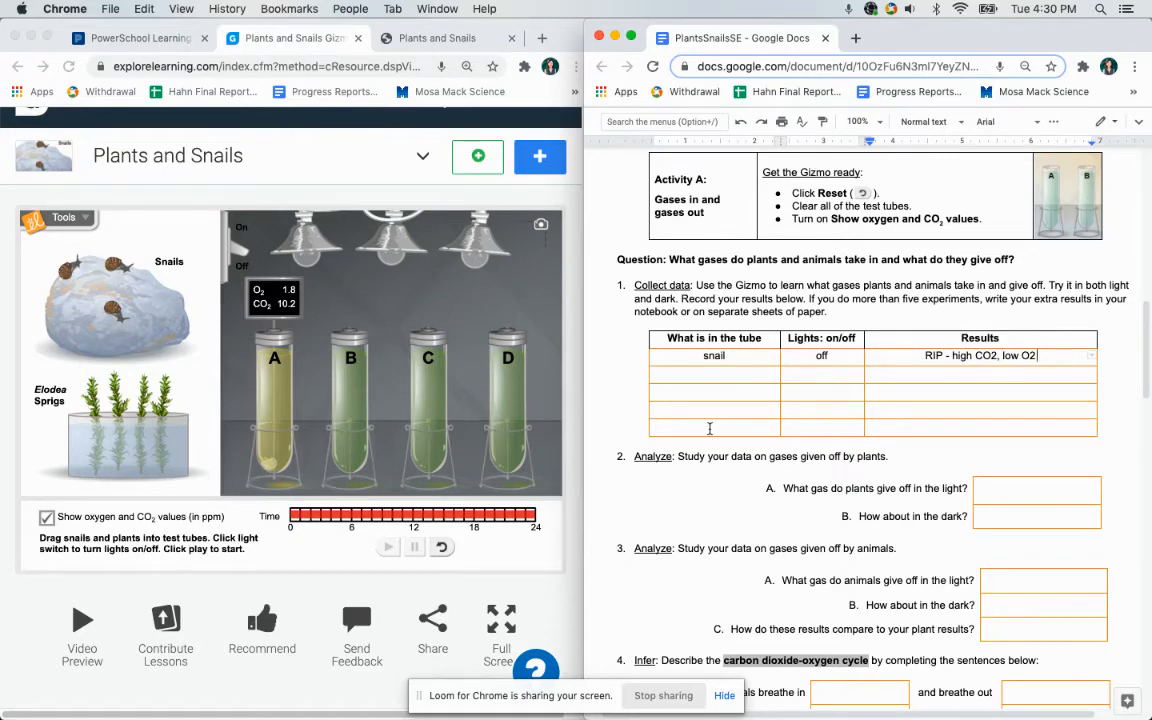
{"action": "mouse_move", "coordinate": [756, 412]}
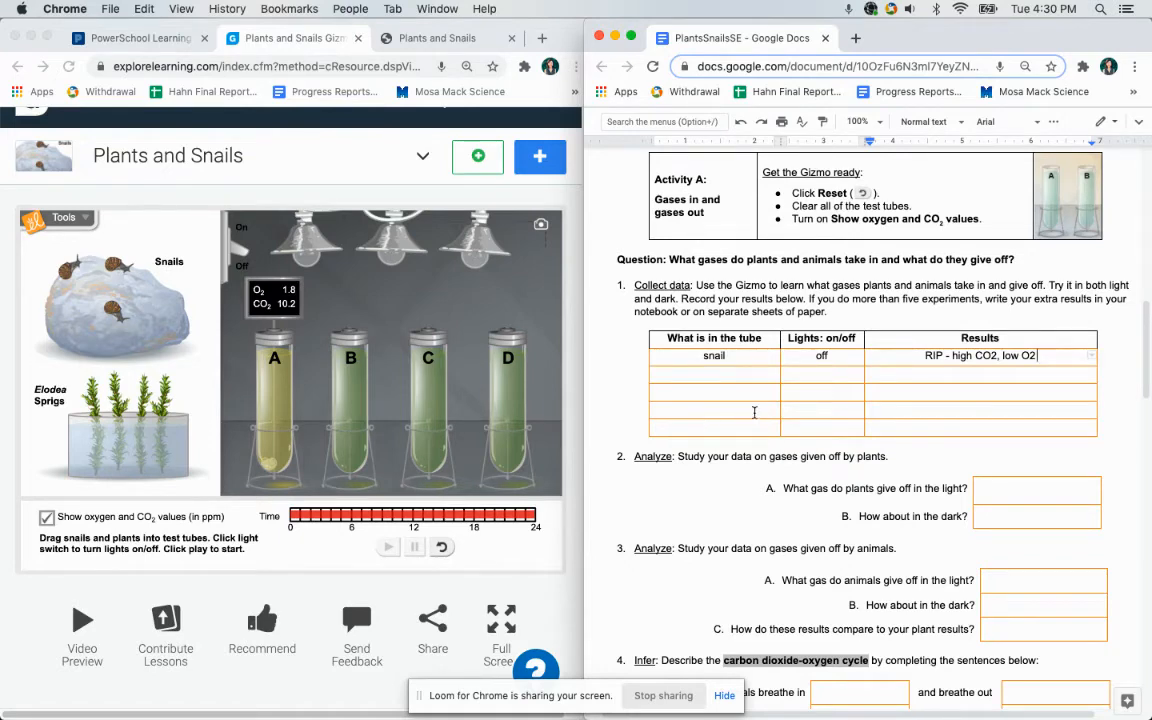
- Scroll the worksheet down to Activity B: Interdependence and its prediction table
{"action": "scroll", "scroll_direction": "down", "scroll_amount": 3}
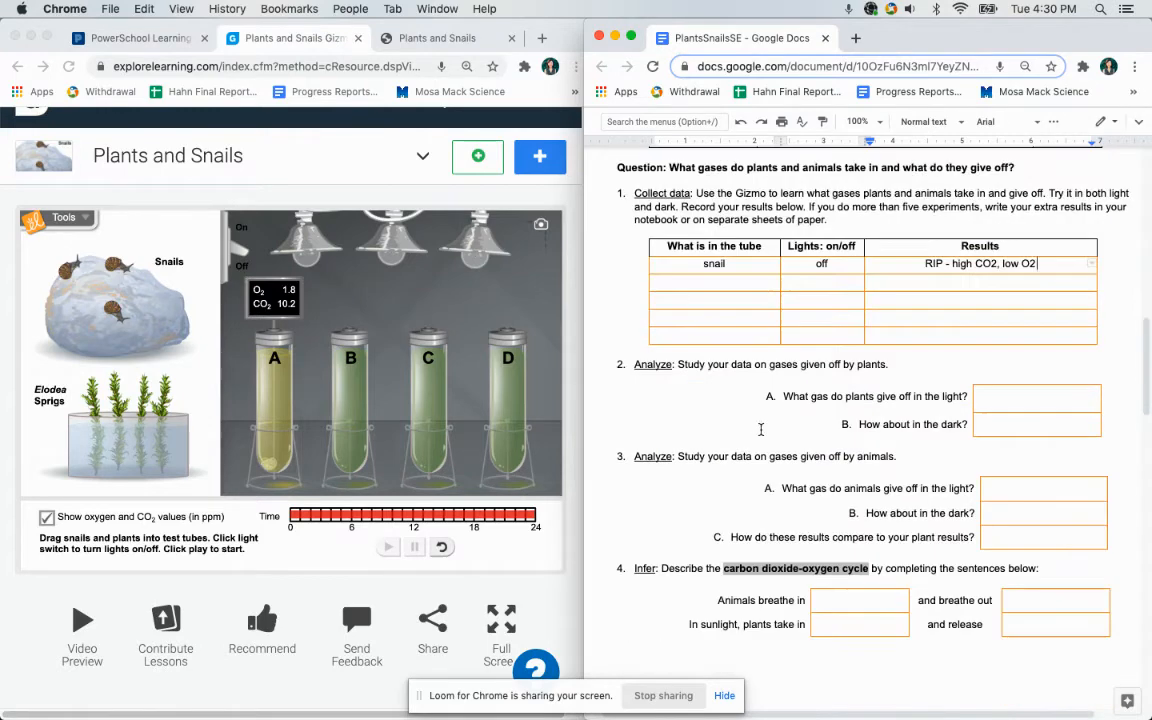
{"action": "scroll", "scroll_direction": "down", "scroll_amount": 3}
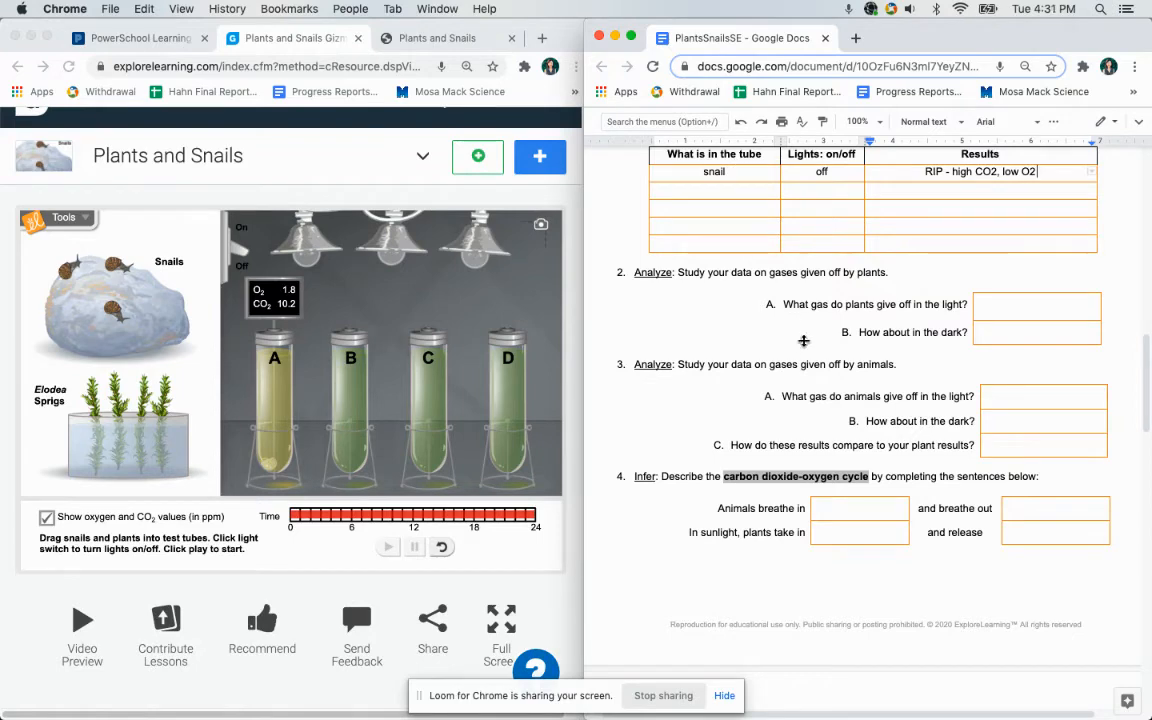
{"action": "scroll", "scroll_direction": "down", "scroll_amount": 3}
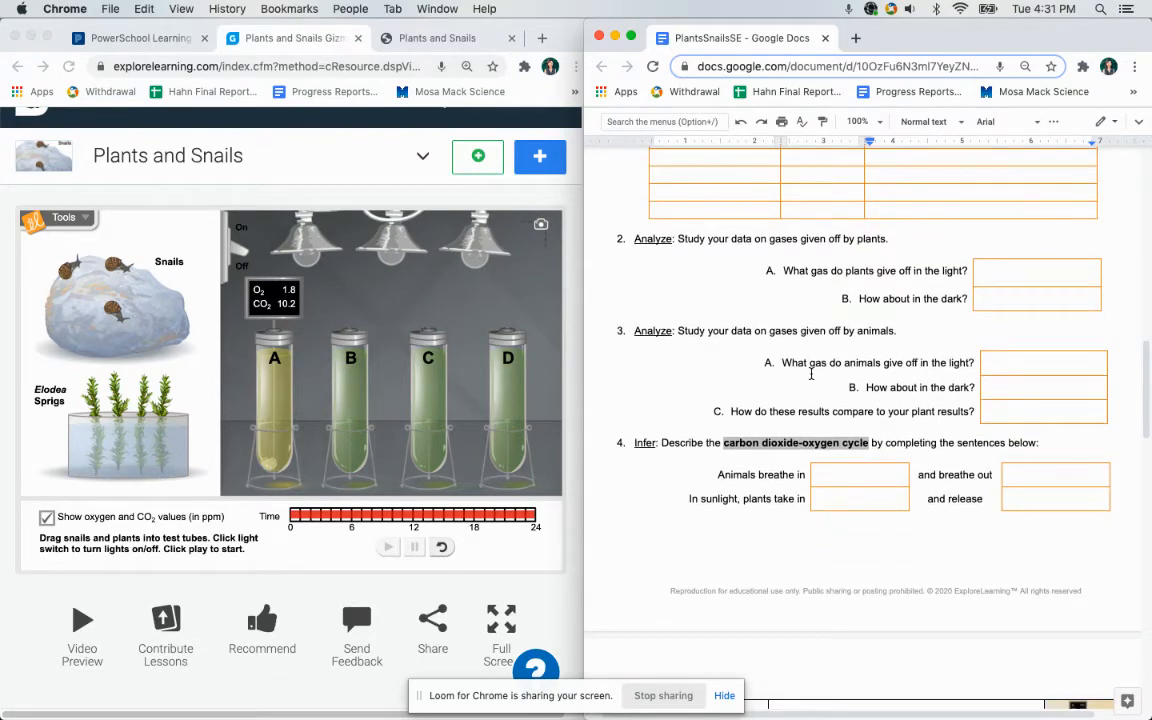
{"action": "scroll", "scroll_direction": "down", "scroll_amount": 3}
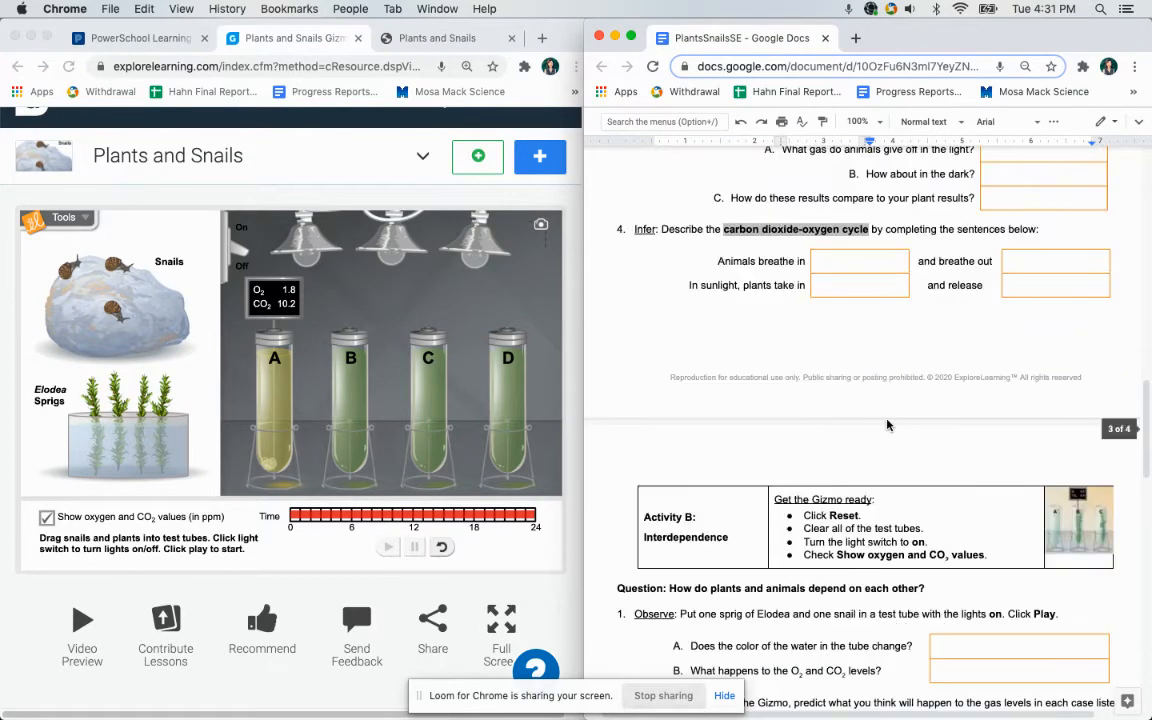
{"action": "scroll", "scroll_direction": "down", "scroll_amount": 3}
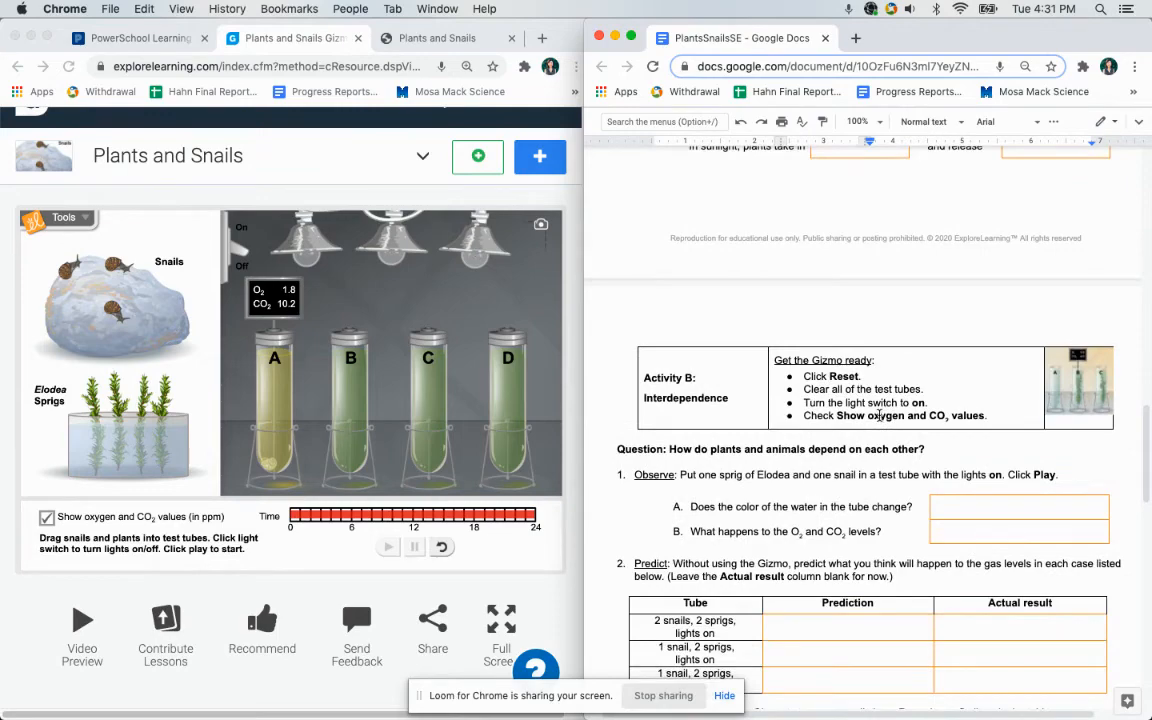
{"action": "scroll", "scroll_direction": "down", "scroll_amount": 3}
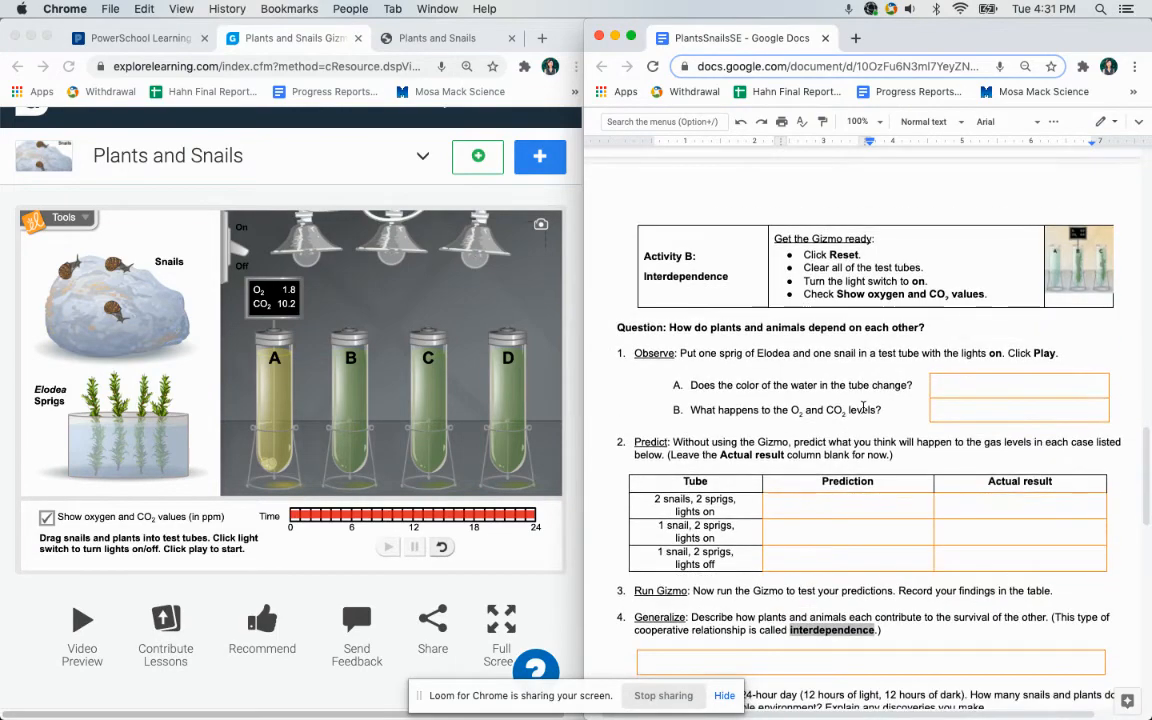
{"action": "scroll", "scroll_direction": "down", "scroll_amount": 3}
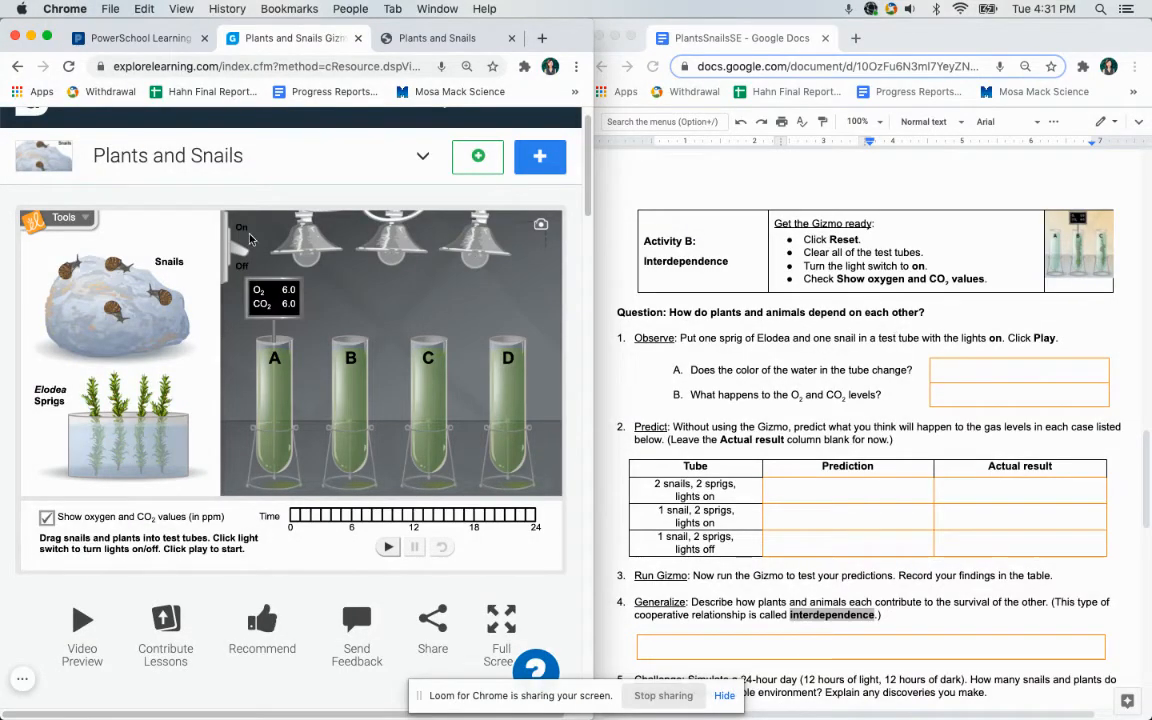
- Turn the lights back on and bring the Activity B Run Gizmo step into view
{"action": "left_click", "coordinate": [240, 228]}
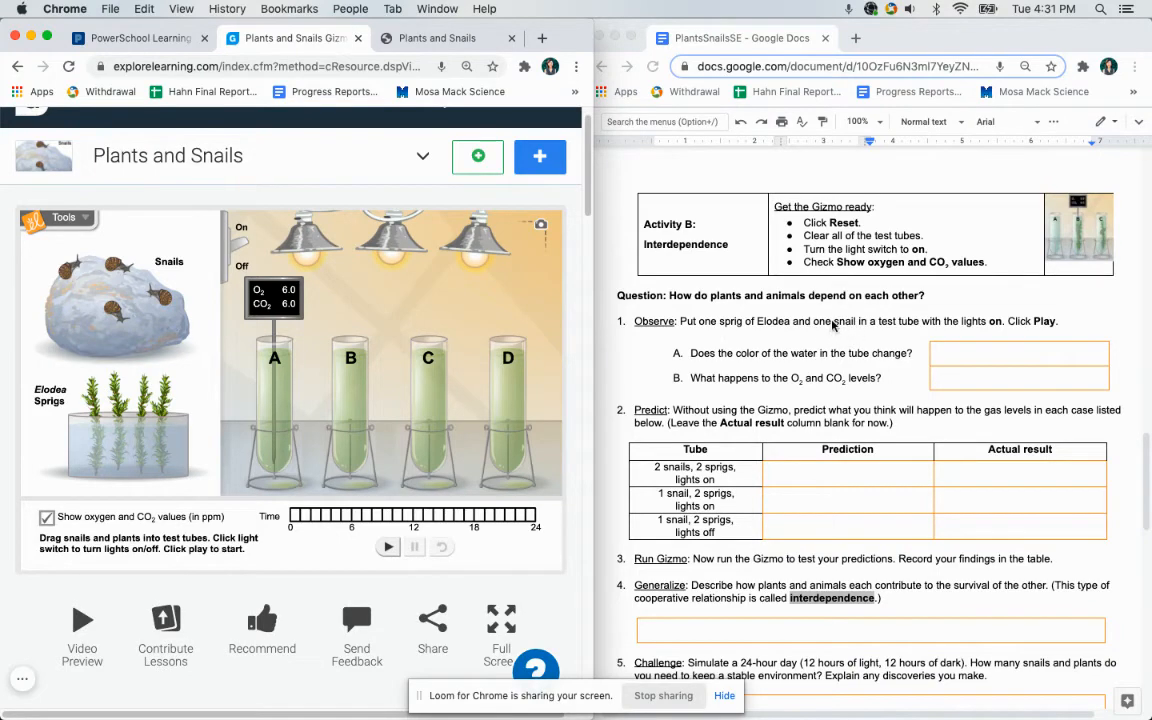
{"action": "mouse_move", "coordinate": [450, 444]}
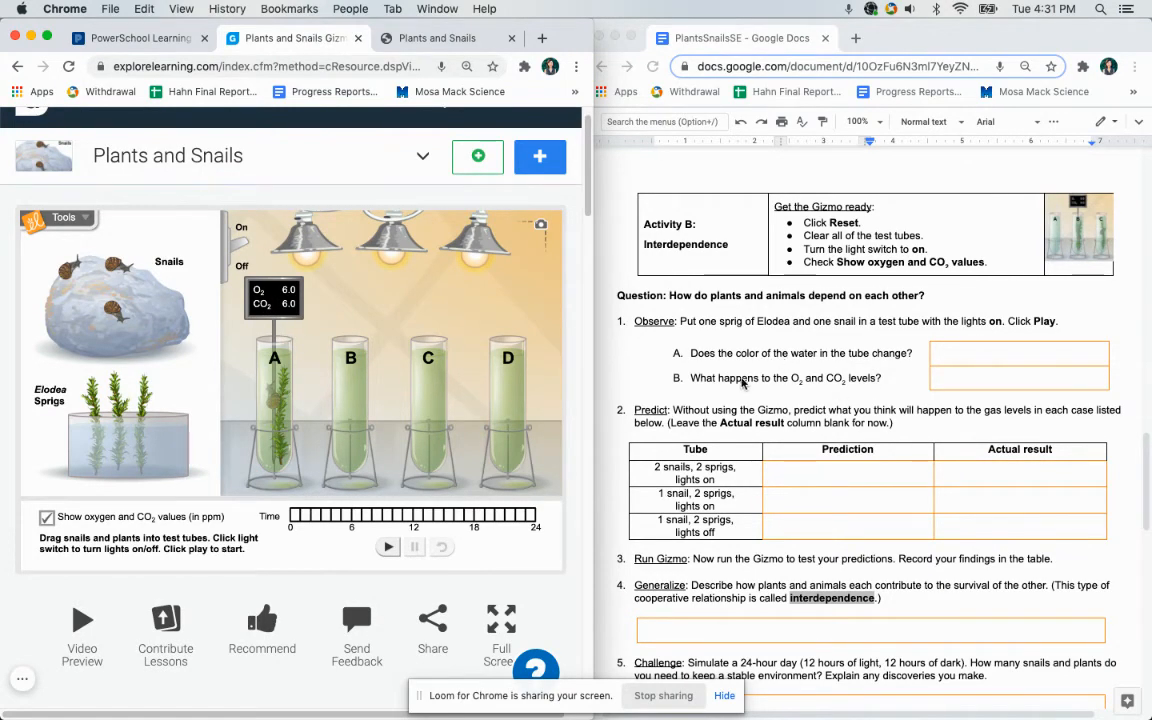
{"action": "scroll", "scroll_direction": "down", "scroll_amount": 3}
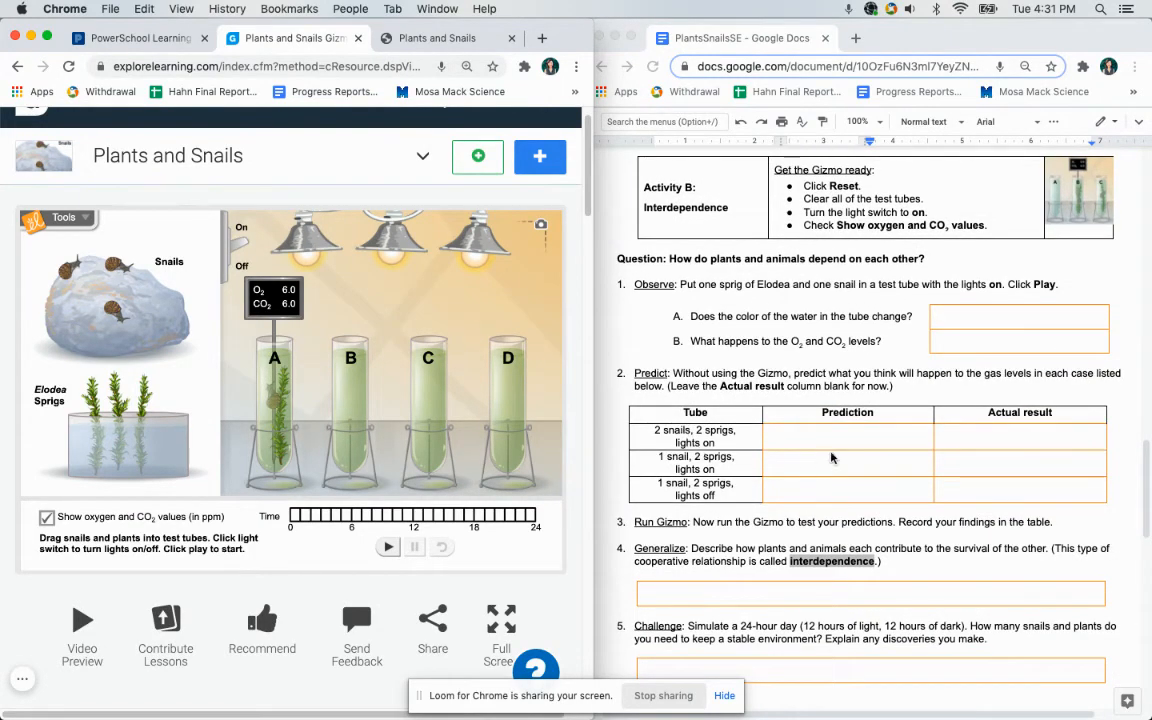
{"action": "mouse_move", "coordinate": [1050, 432]}
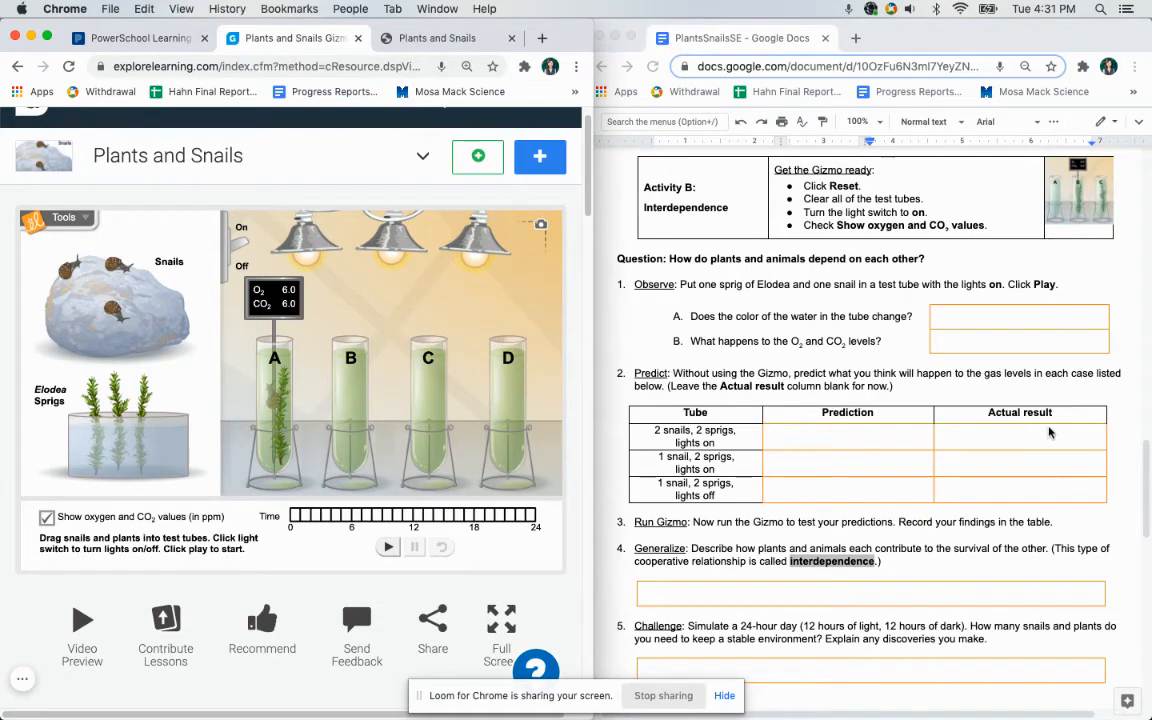
{"action": "scroll", "scroll_direction": "down", "scroll_amount": 3}
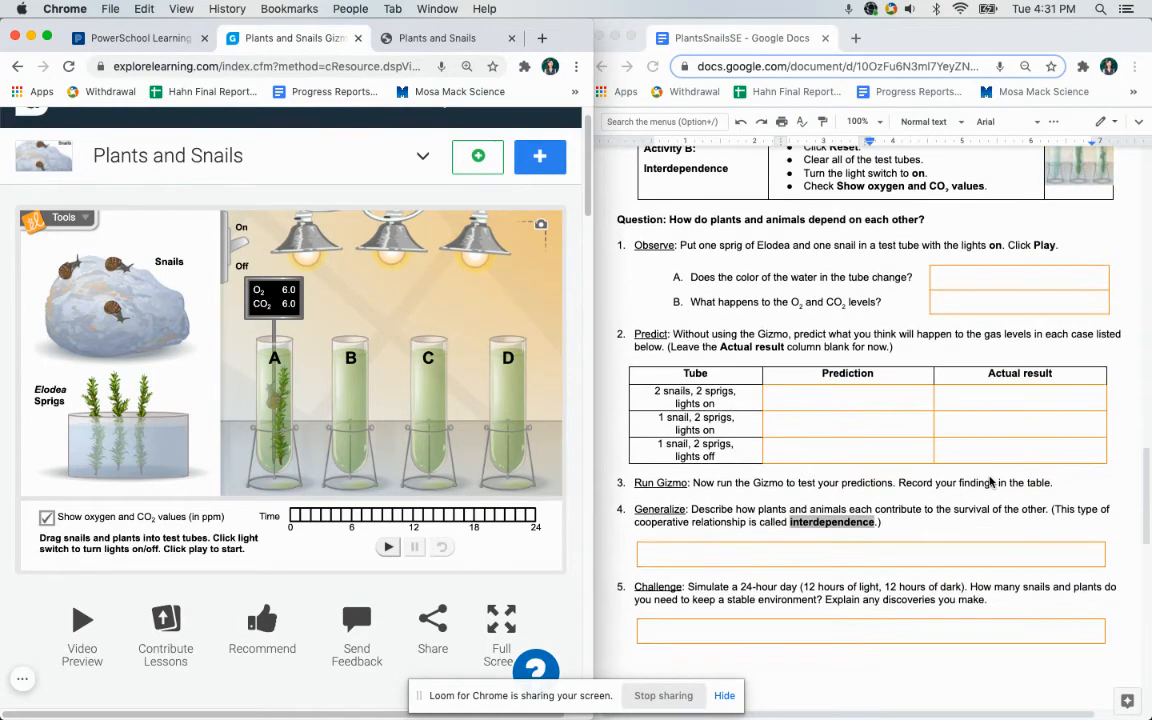
- Scroll the worksheet down to Activity C: The carbon-oxygen balance equations
{"action": "scroll", "scroll_direction": "down", "scroll_amount": 3}
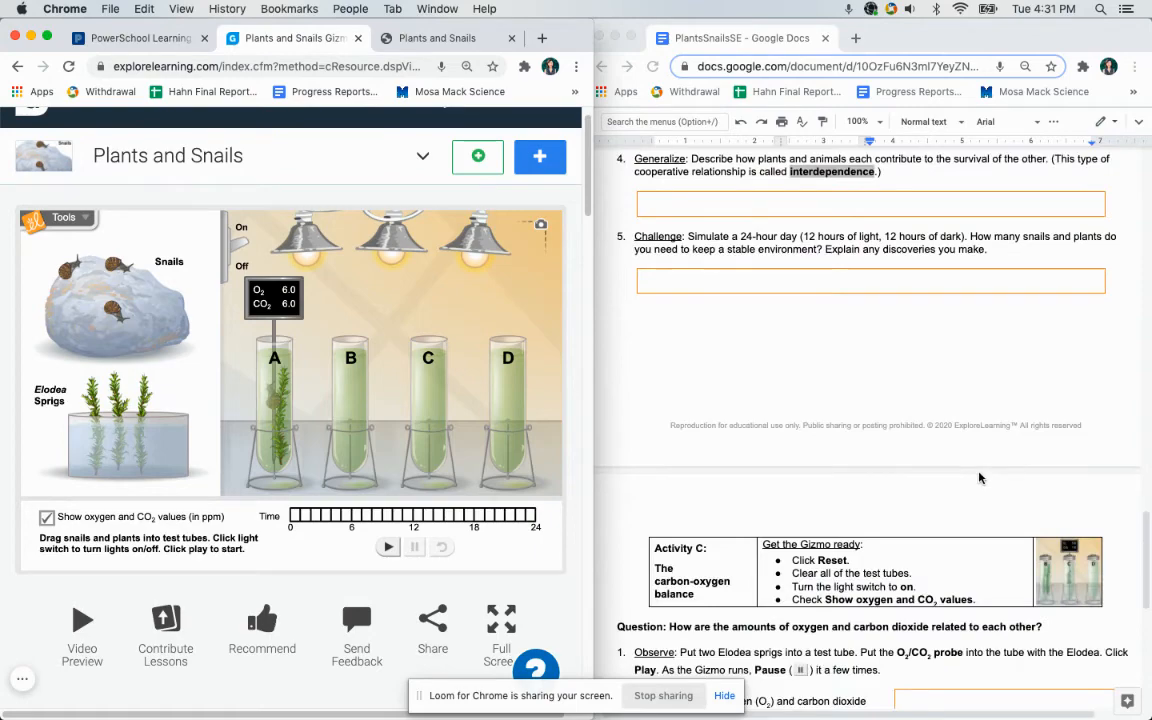
{"action": "scroll", "scroll_direction": "down", "scroll_amount": 3}
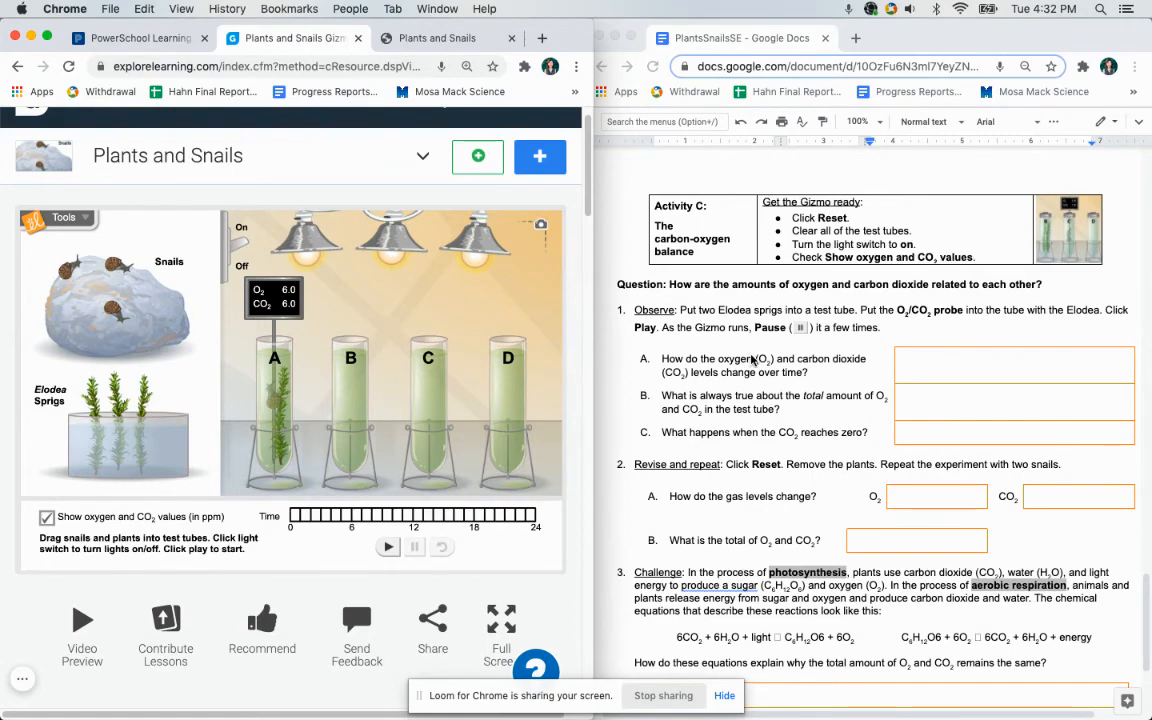
{"action": "scroll", "scroll_direction": "down", "scroll_amount": 3}
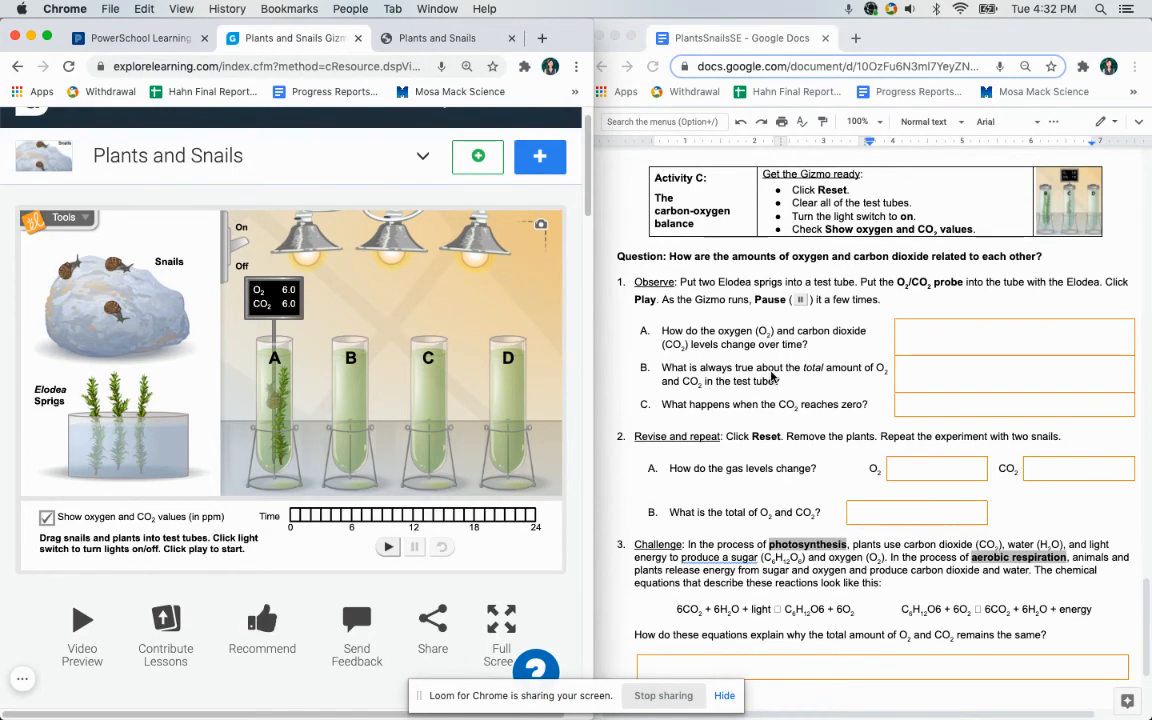
{"action": "scroll", "scroll_direction": "down", "scroll_amount": 3}
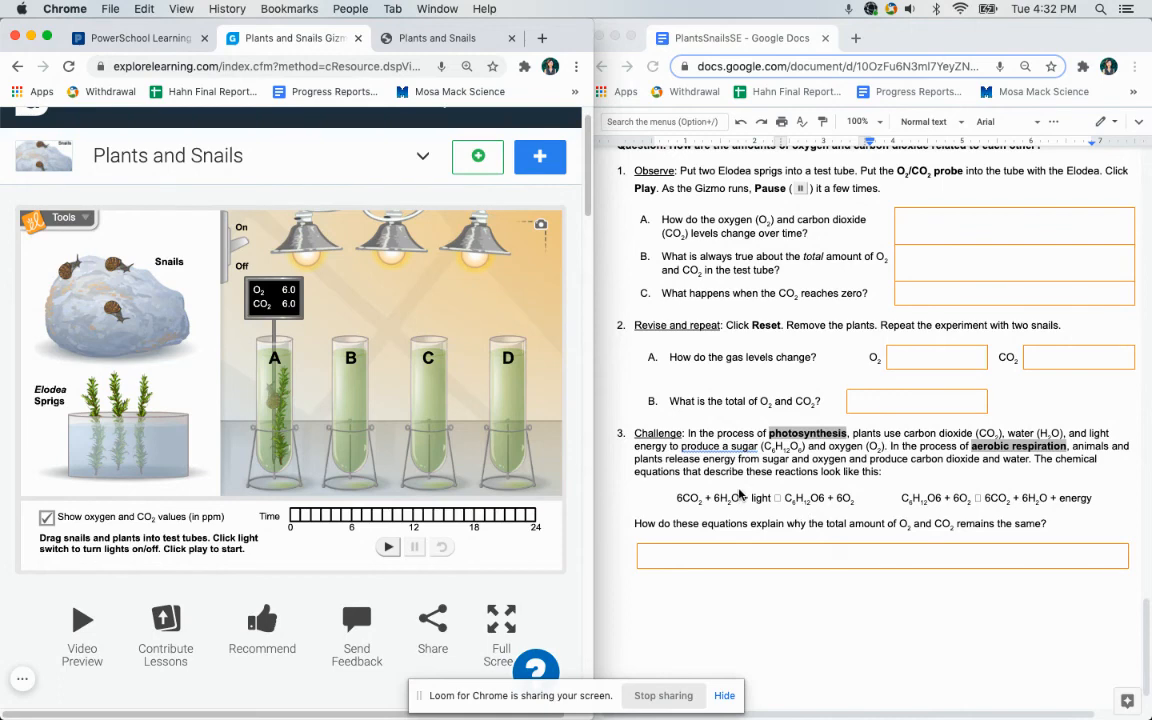
{"action": "mouse_move", "coordinate": [880, 168]}
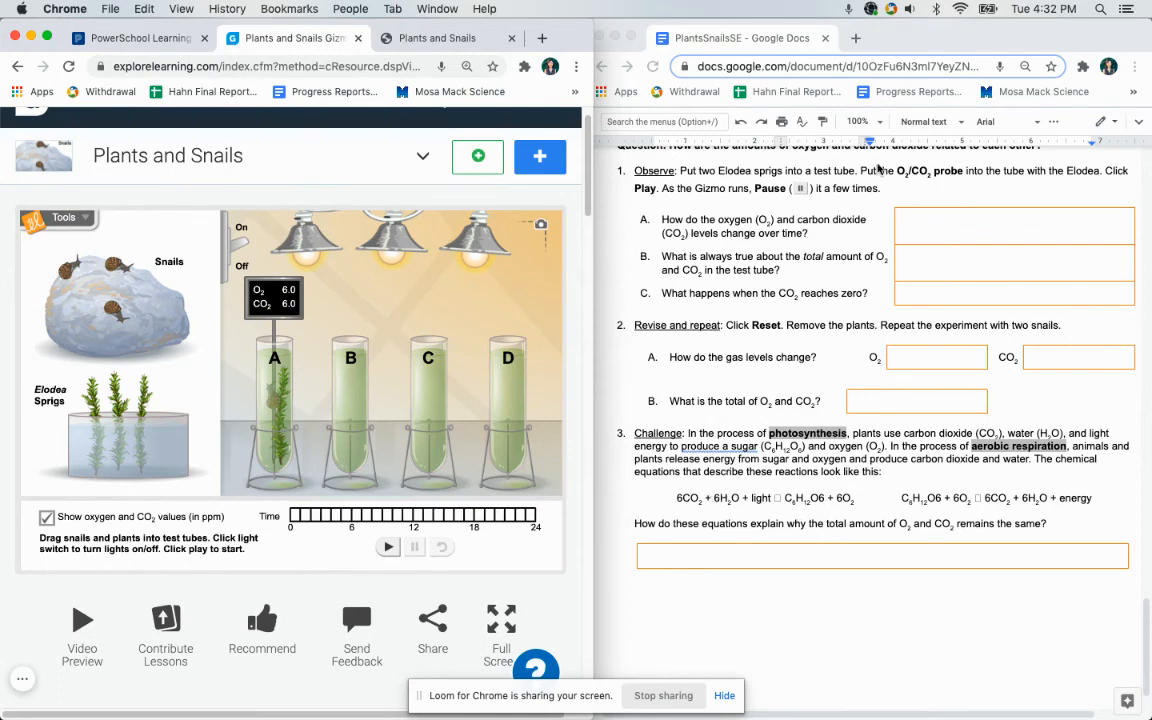
{"action": "mouse_move", "coordinate": [860, 476]}
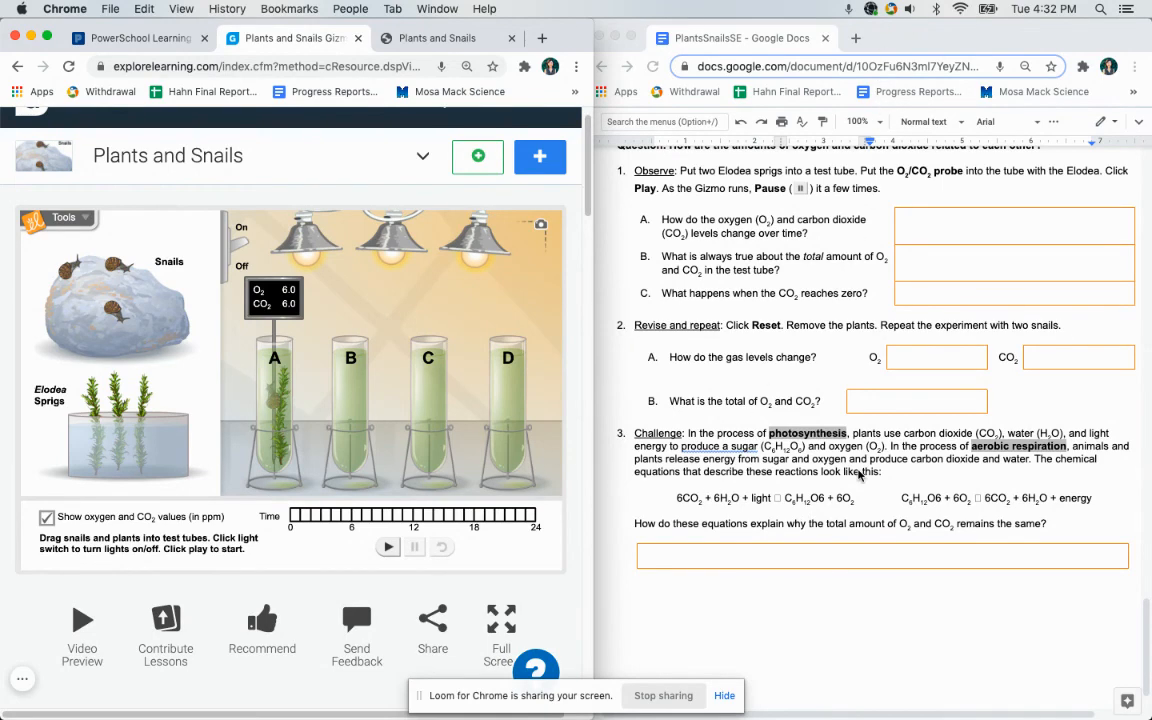
{"action": "scroll", "scroll_direction": "down", "scroll_amount": 3}
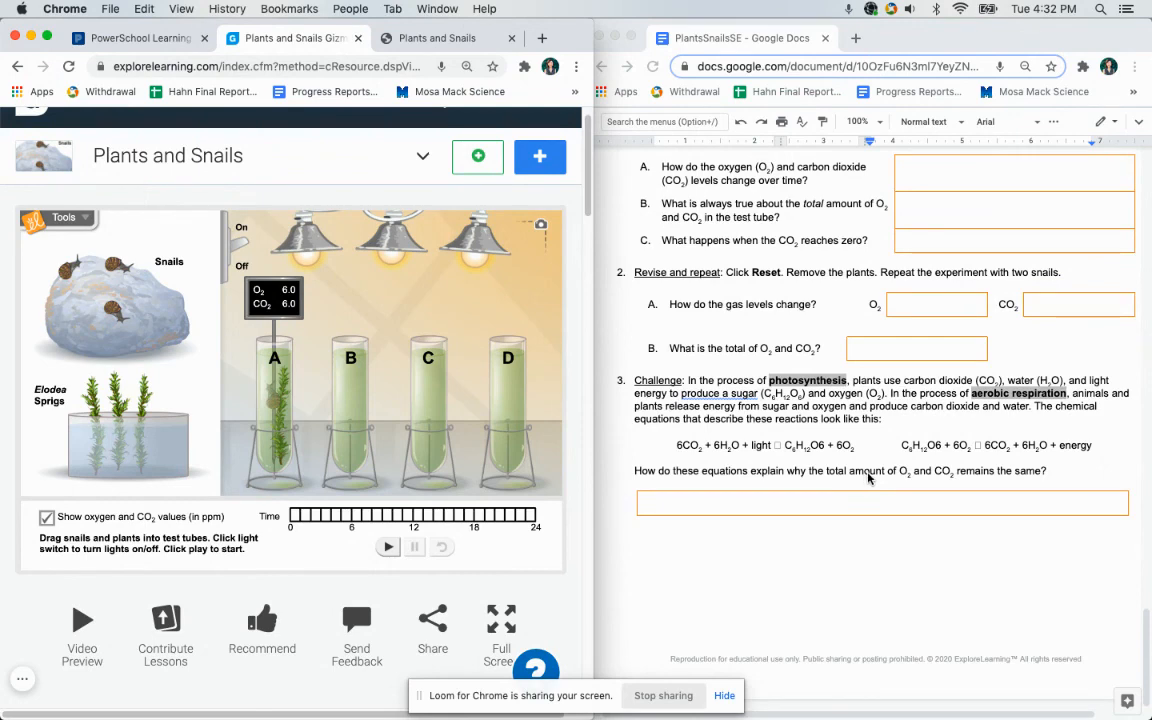
{"action": "mouse_move", "coordinate": [696, 688]}
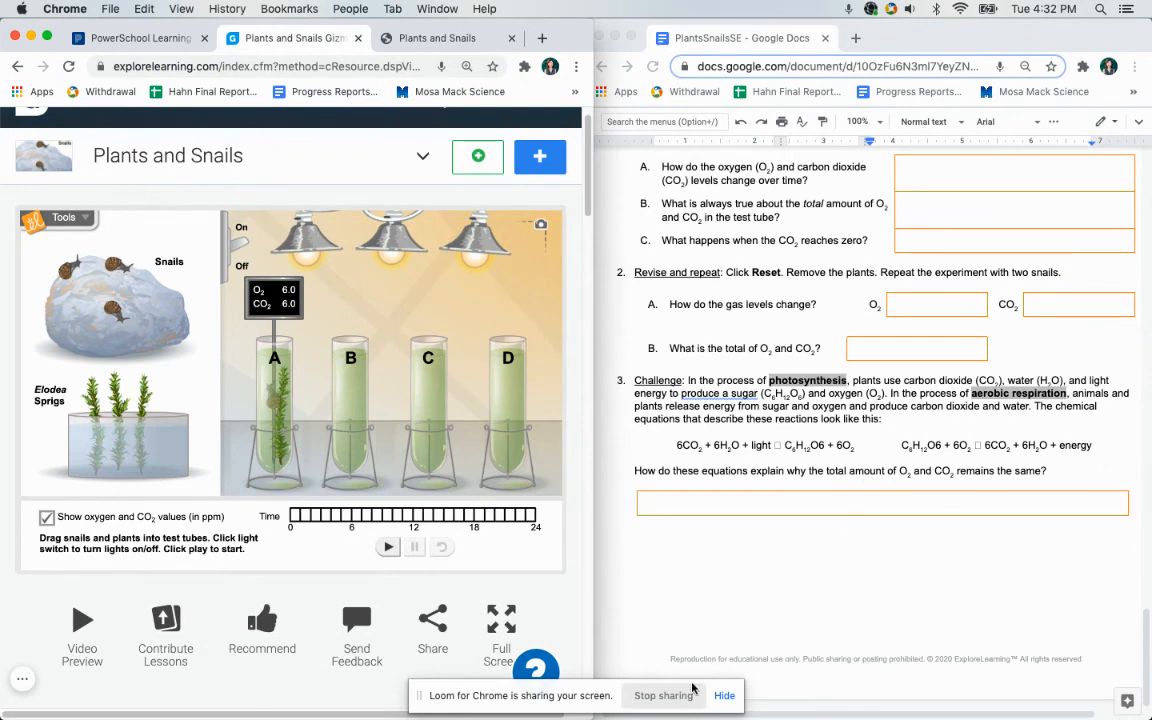